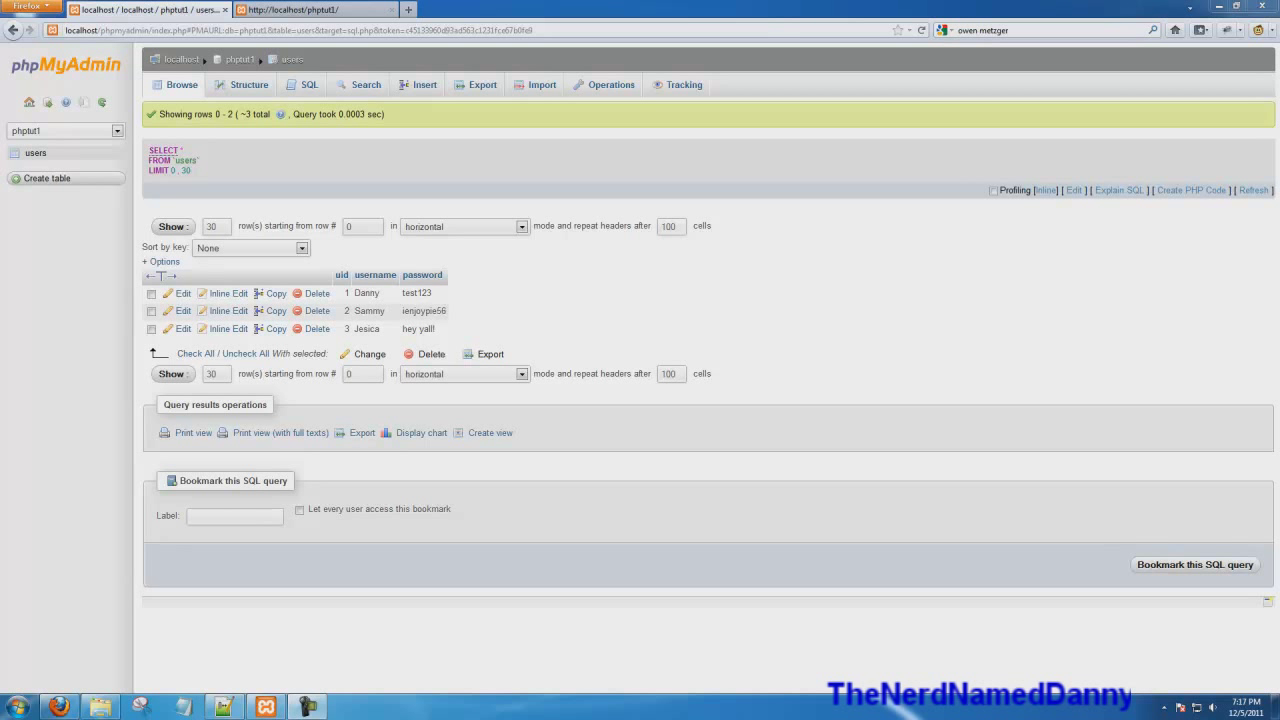
mouse_move(519, 414)
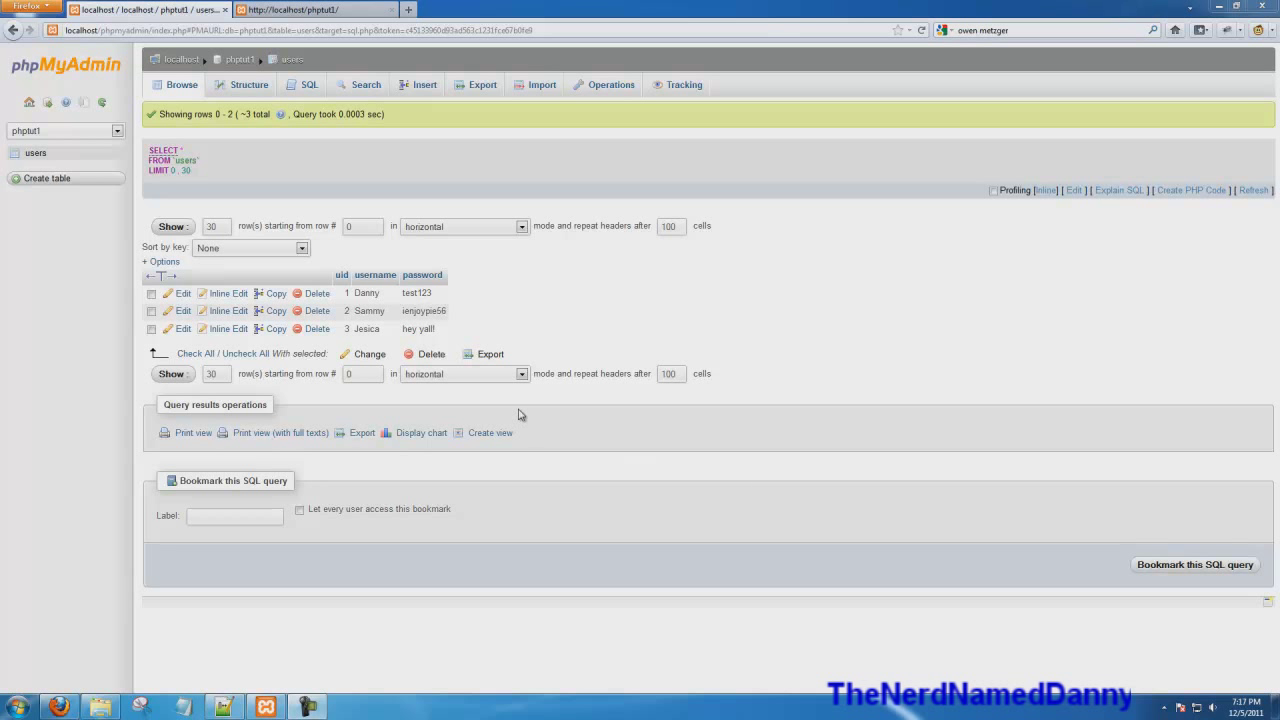
mouse_move(271, 293)
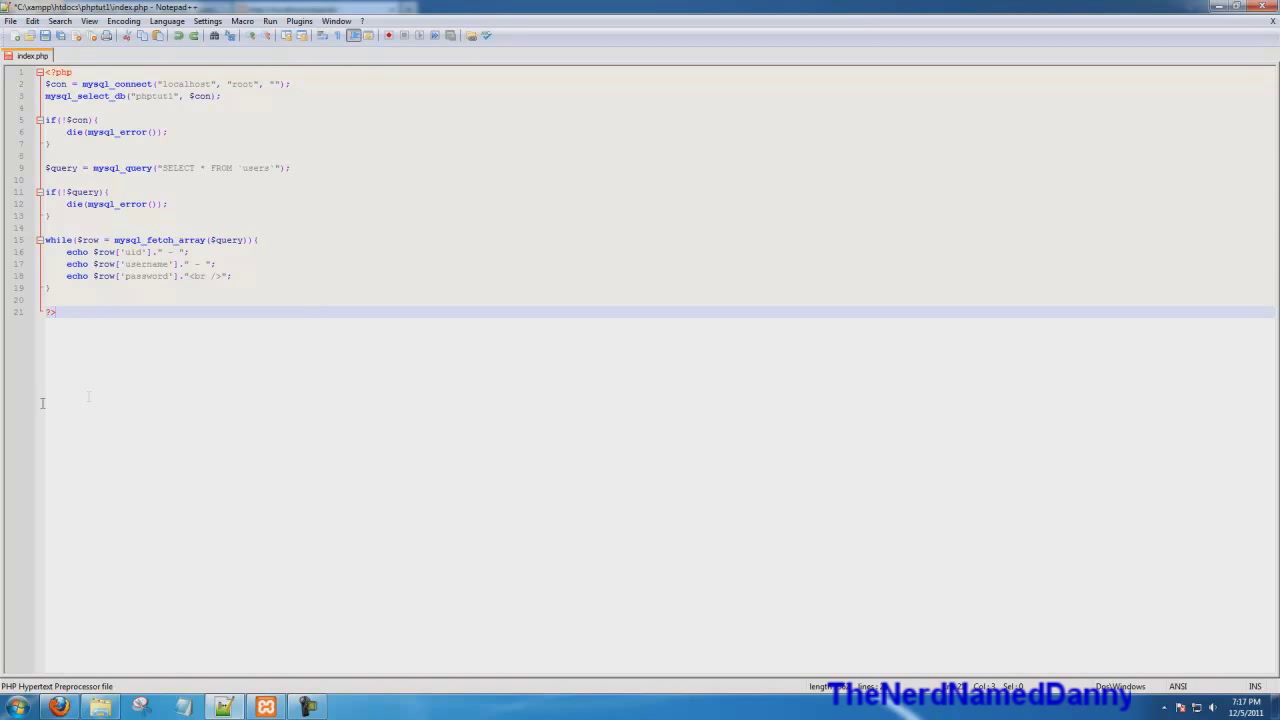
Clear index.php and write $con = mysql_connect("localhost", "root", "") under the PHP opening tag.
key(ctrl+a)
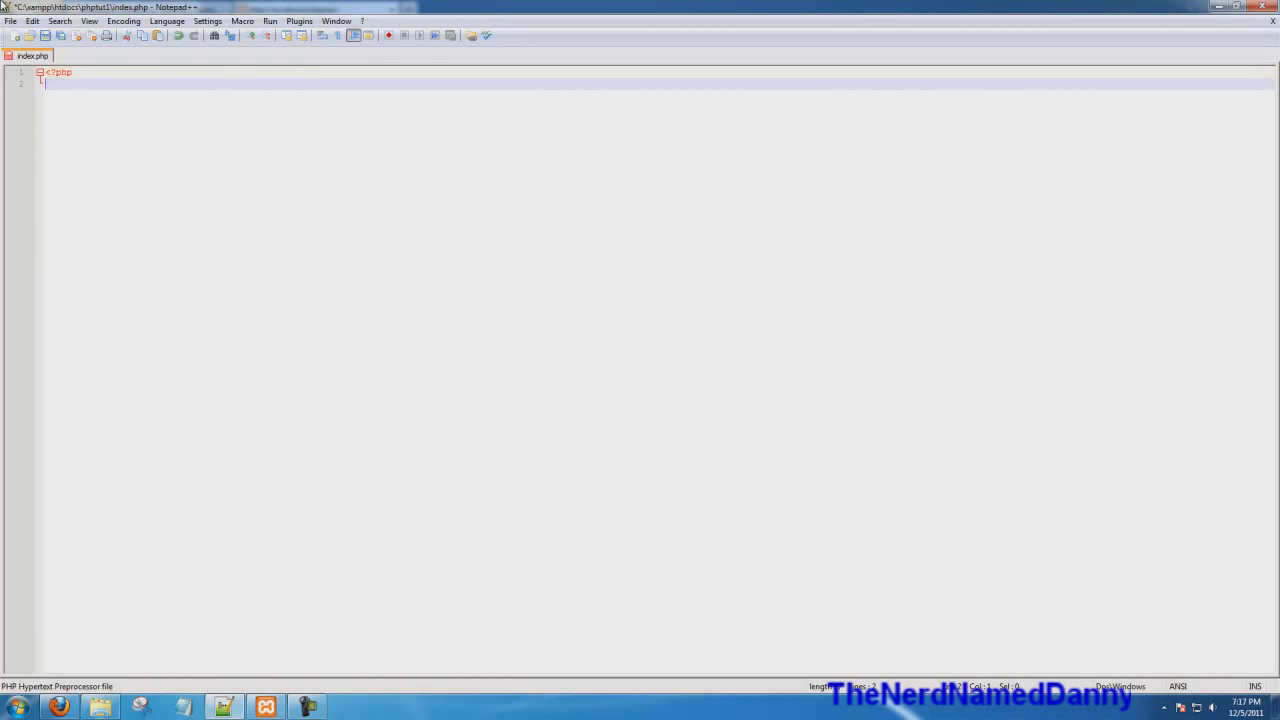
text($con =)
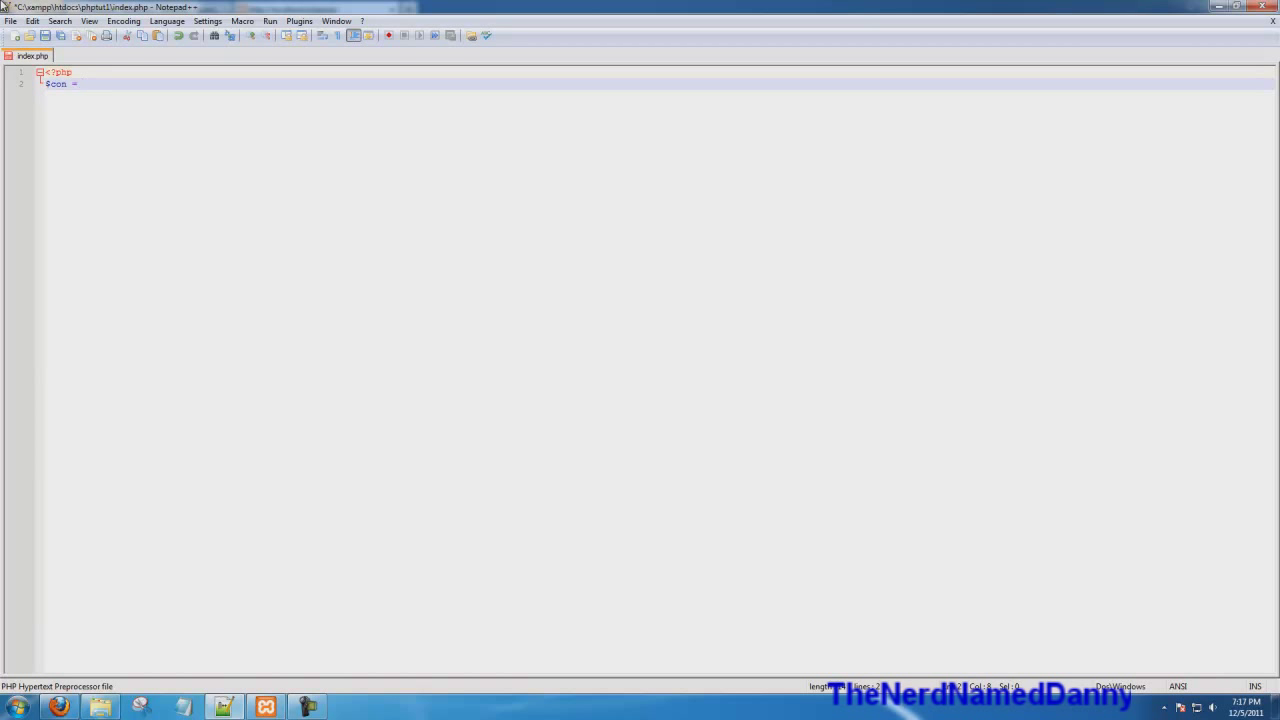
text(mysql_)
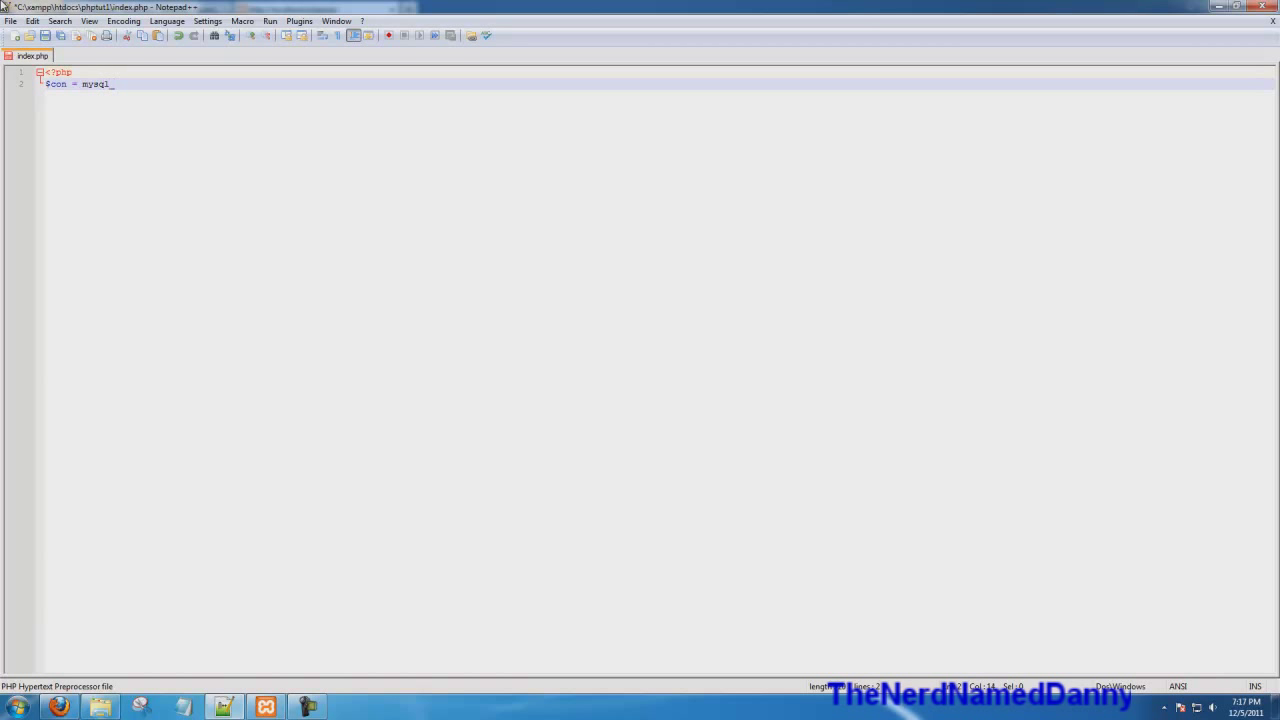
text(connect)
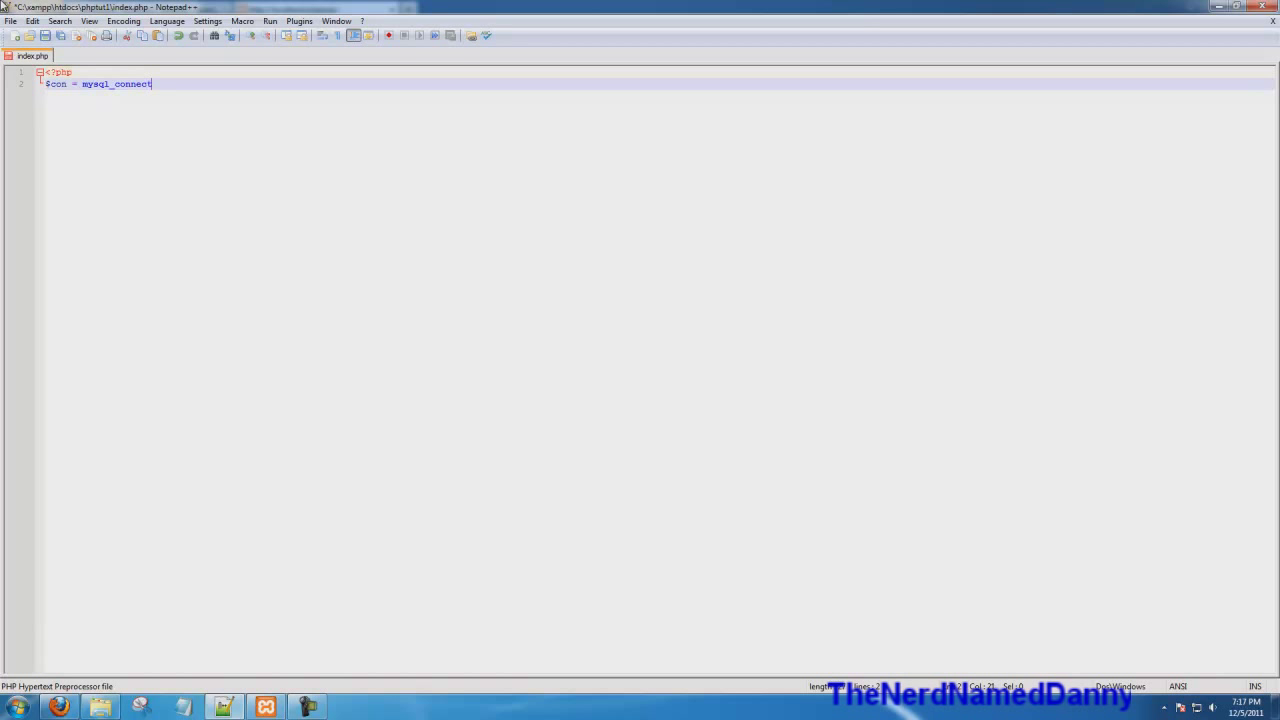
text((""))
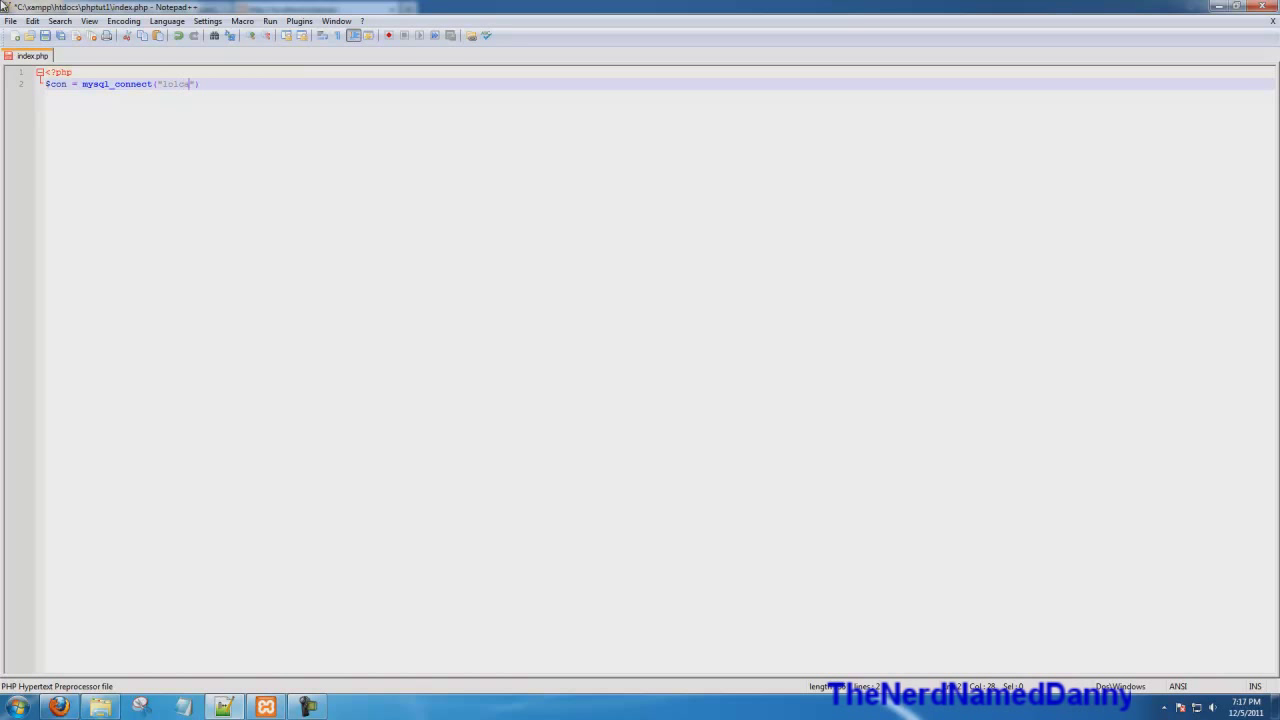
text(local)
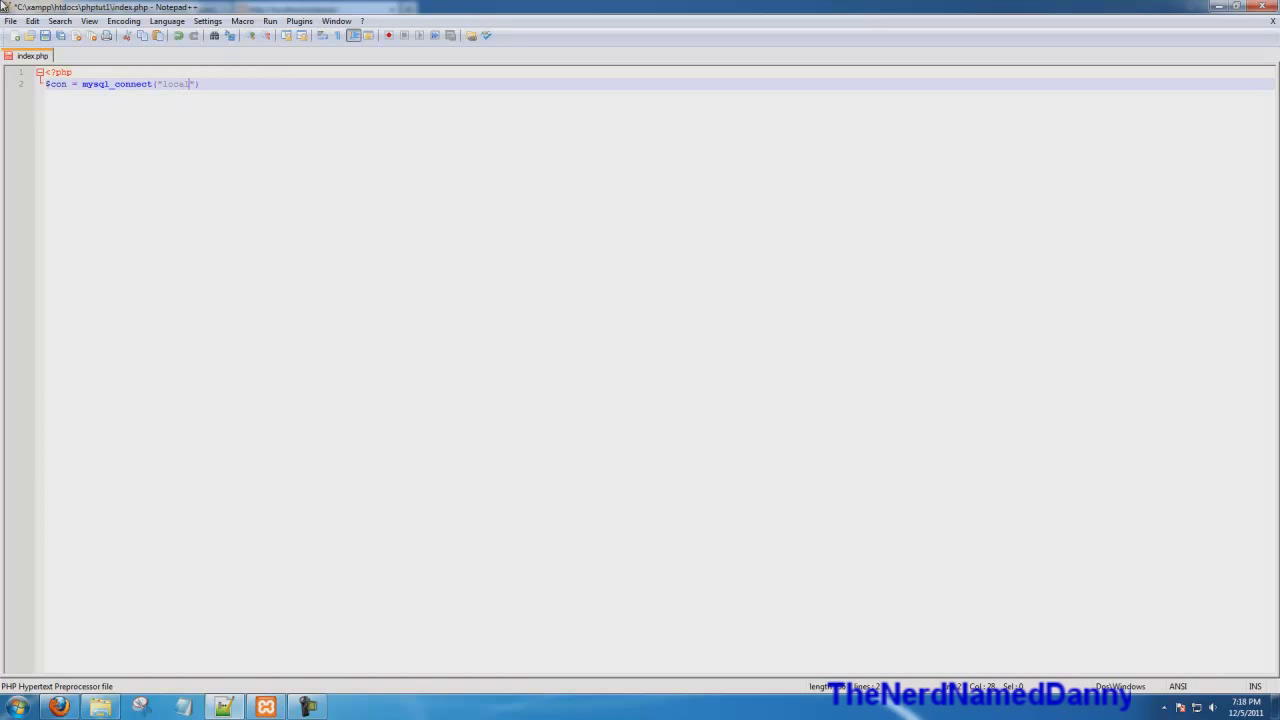
text(host", "")
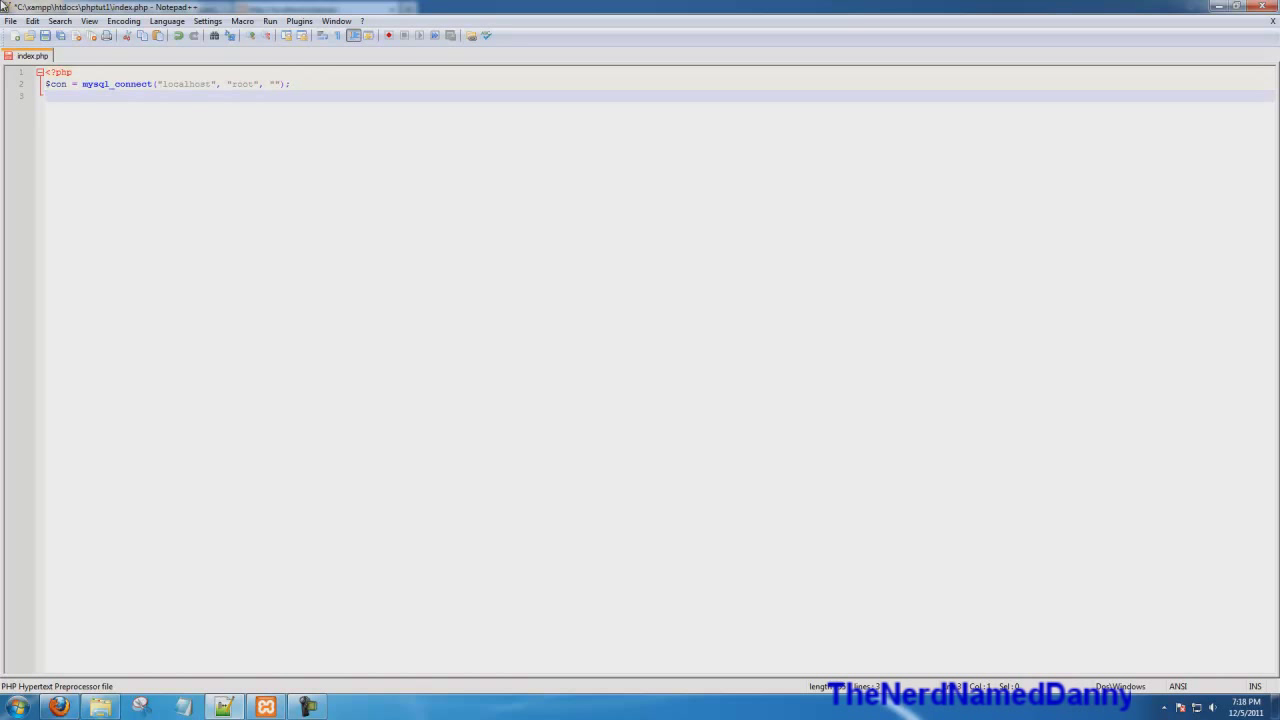
Add mysql_select_db("phptut1", $con) to select the phptut1 database.
text(mysql_)
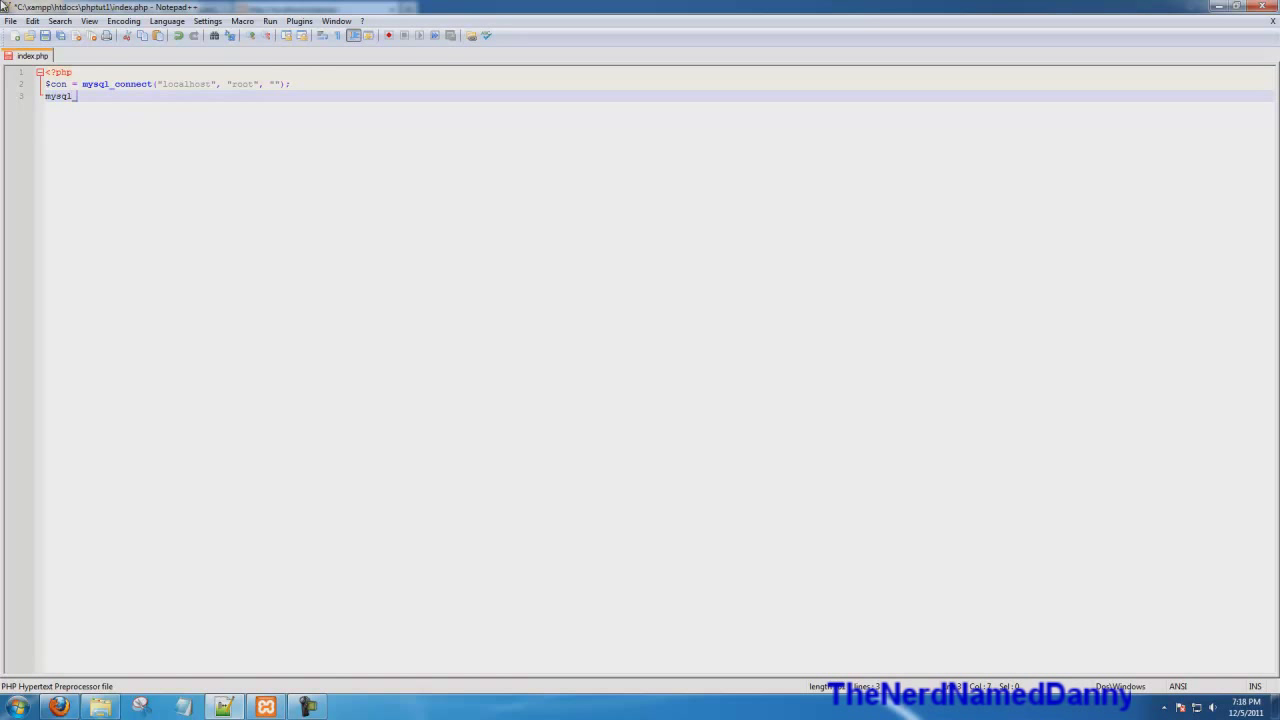
key(backspace)
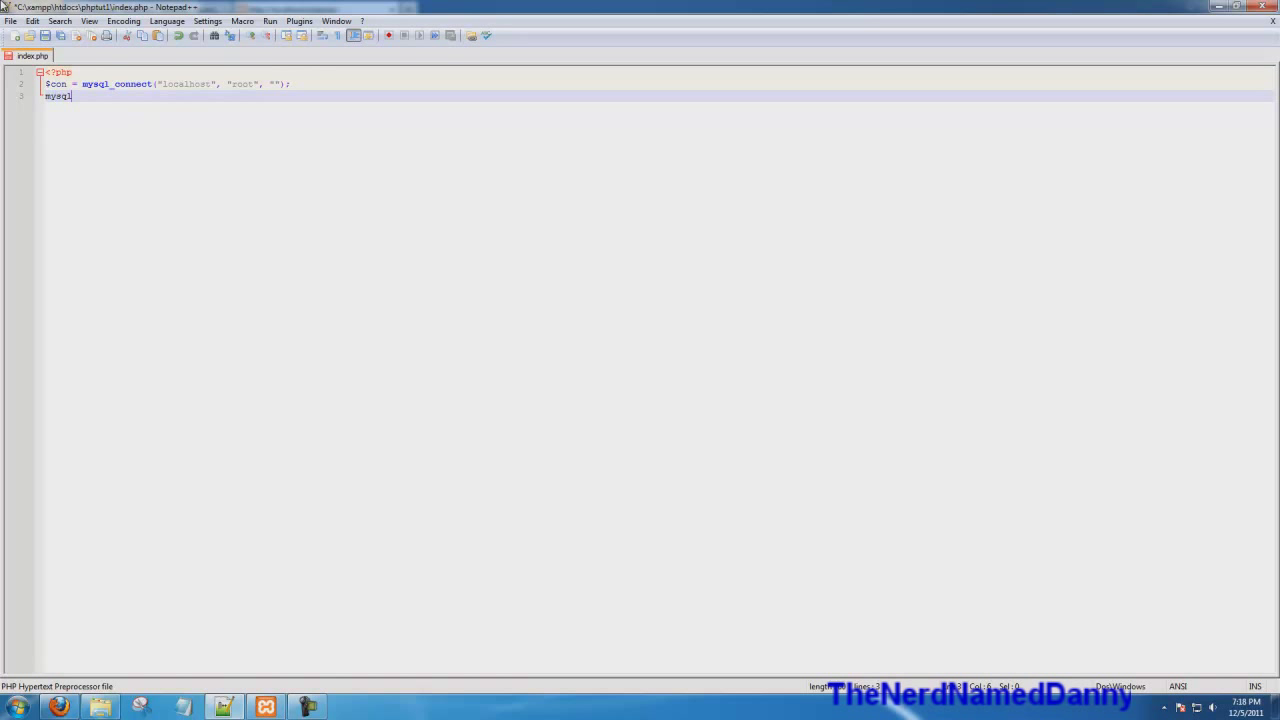
text(_select_db(")
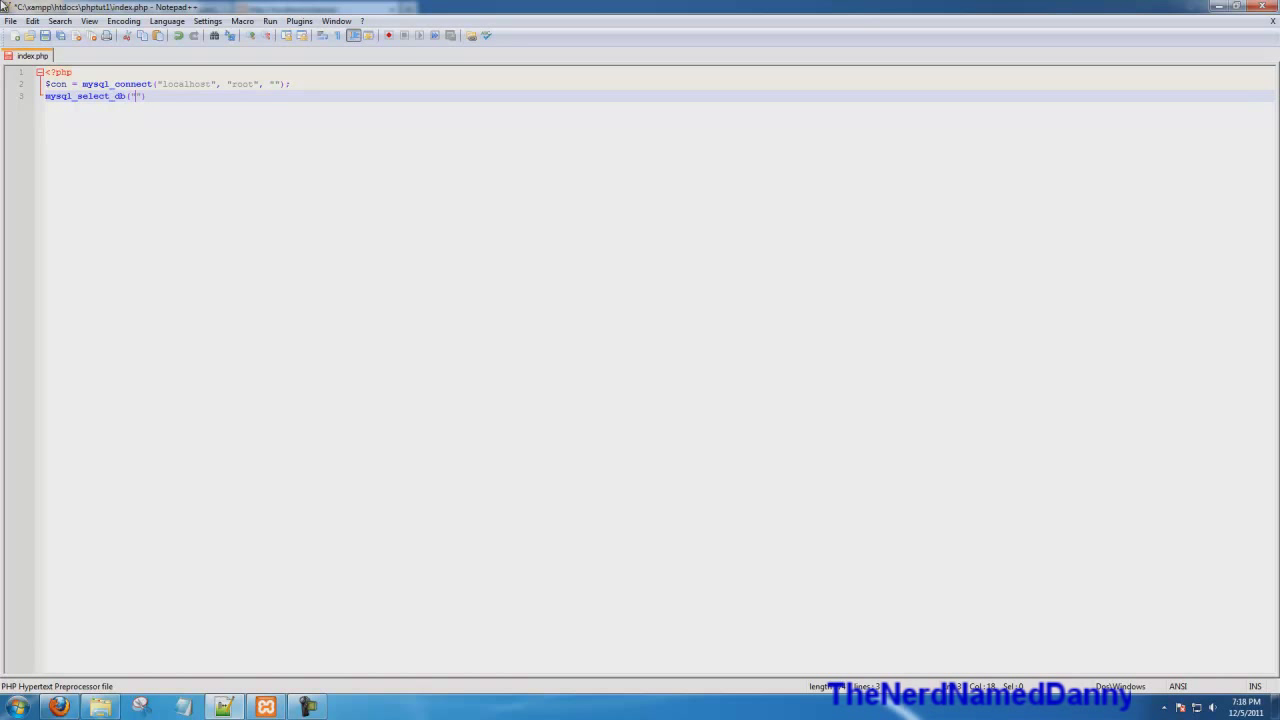
text(phptut1)
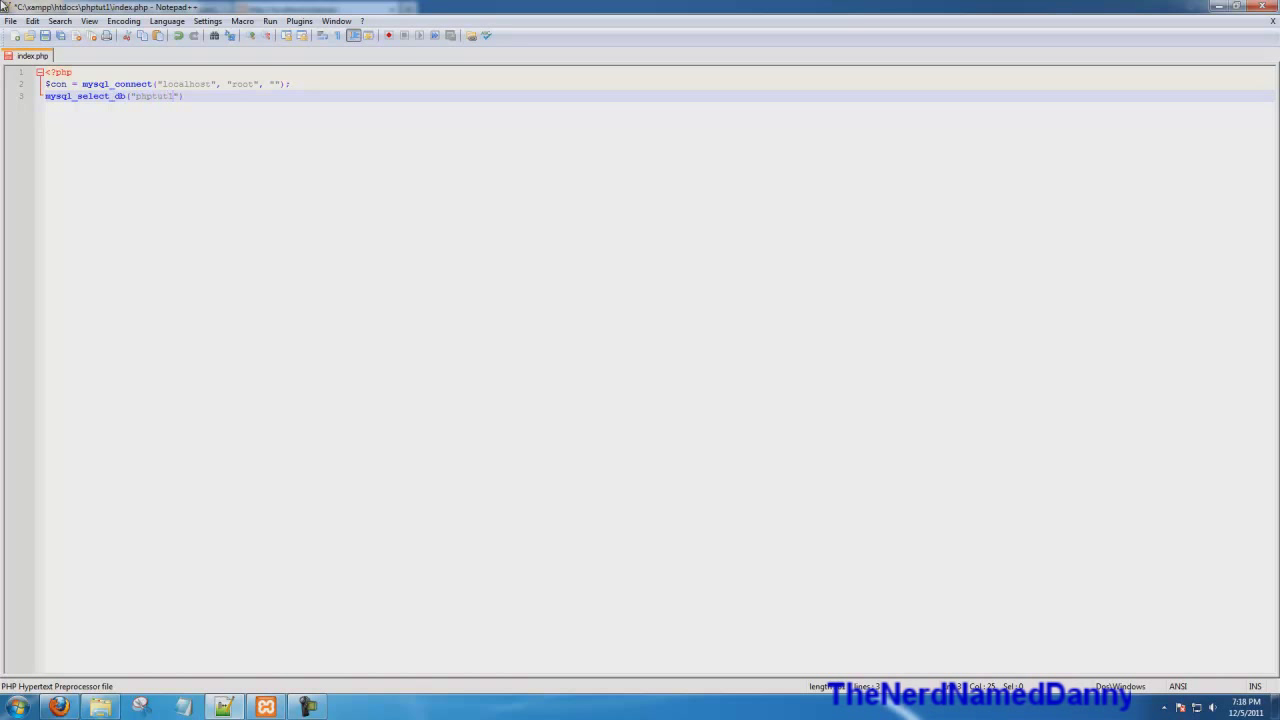
text(, $con))
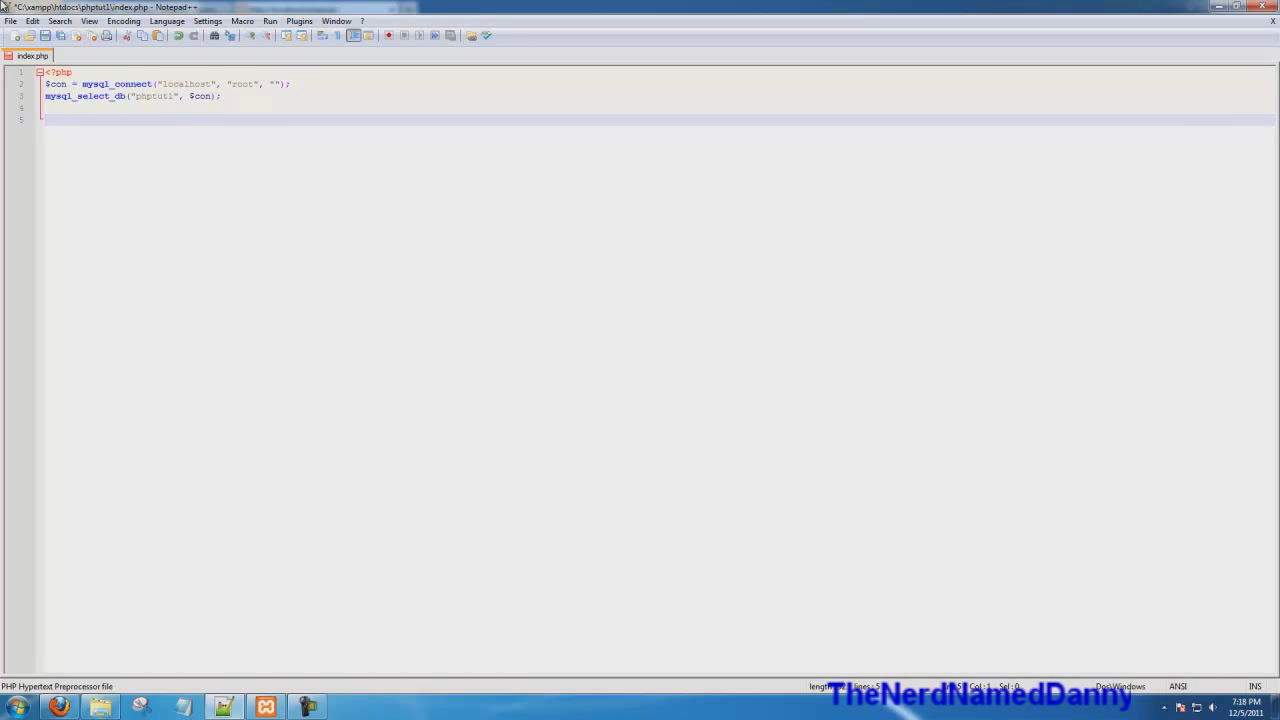
Add if(!$con){ die(mysql_error()); } to stop when the connection fails.
text(if())
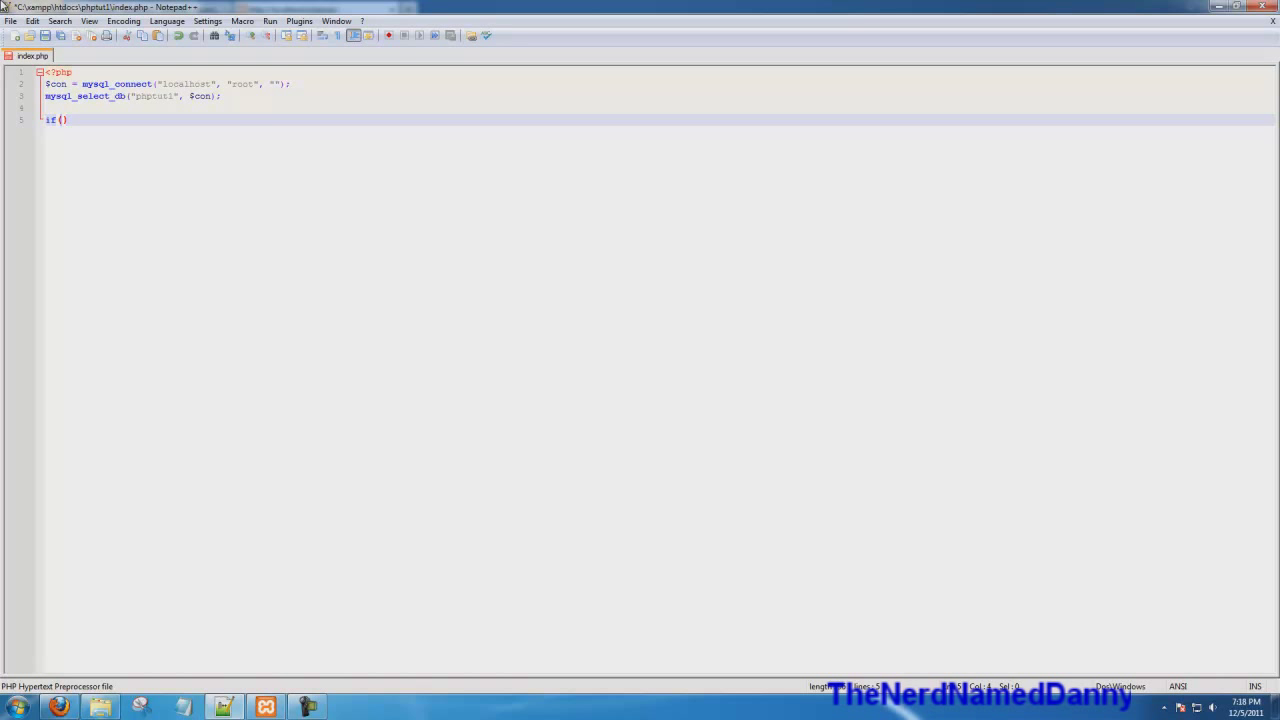
text(!$query)
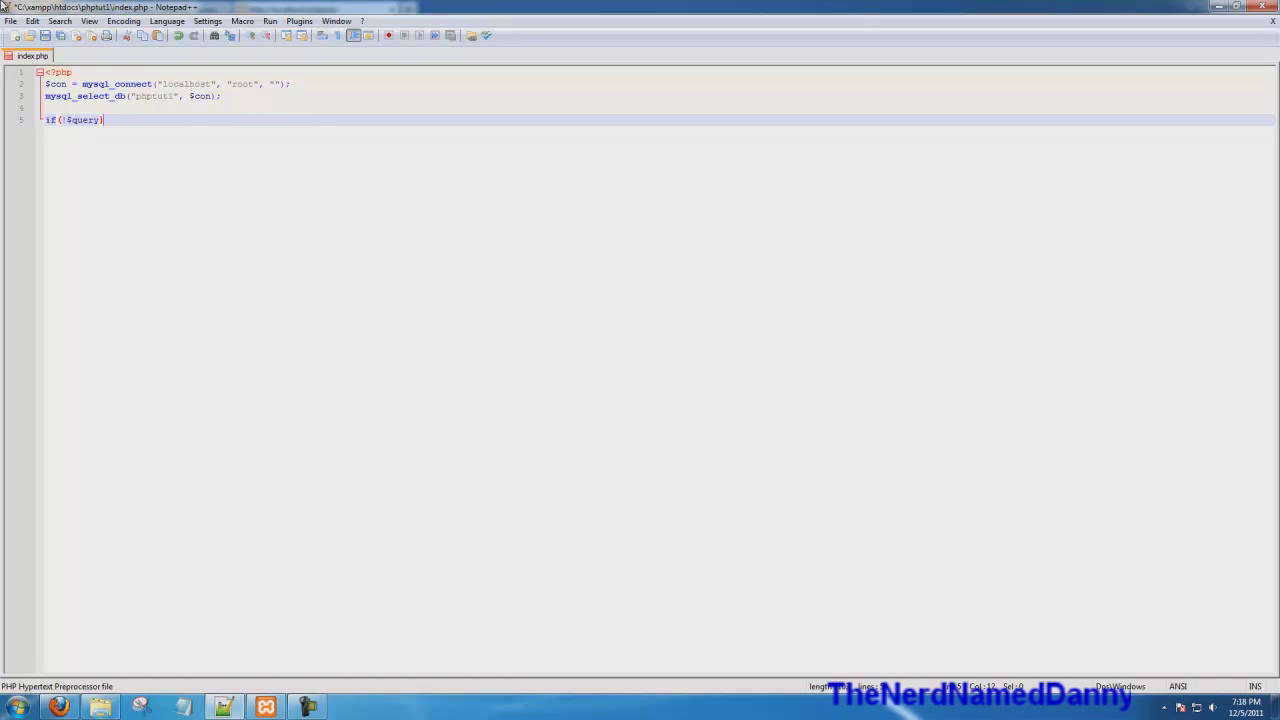
key(BackSpace)
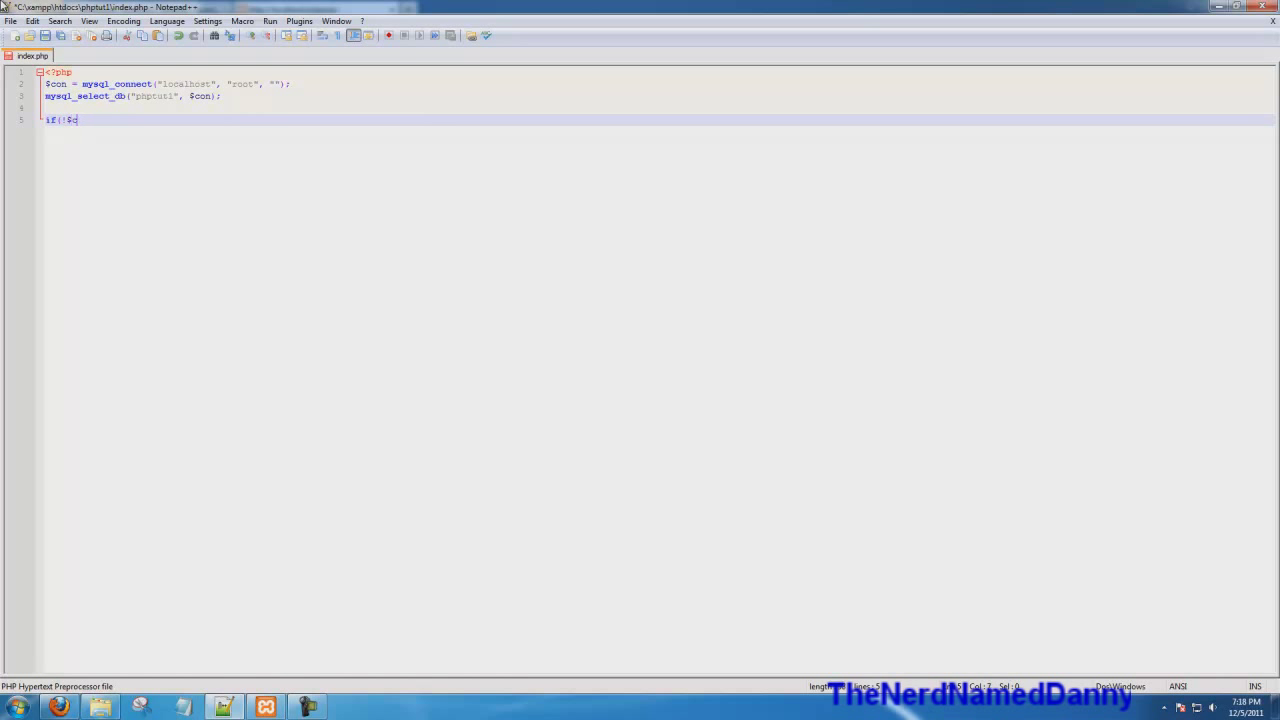
text(con){)
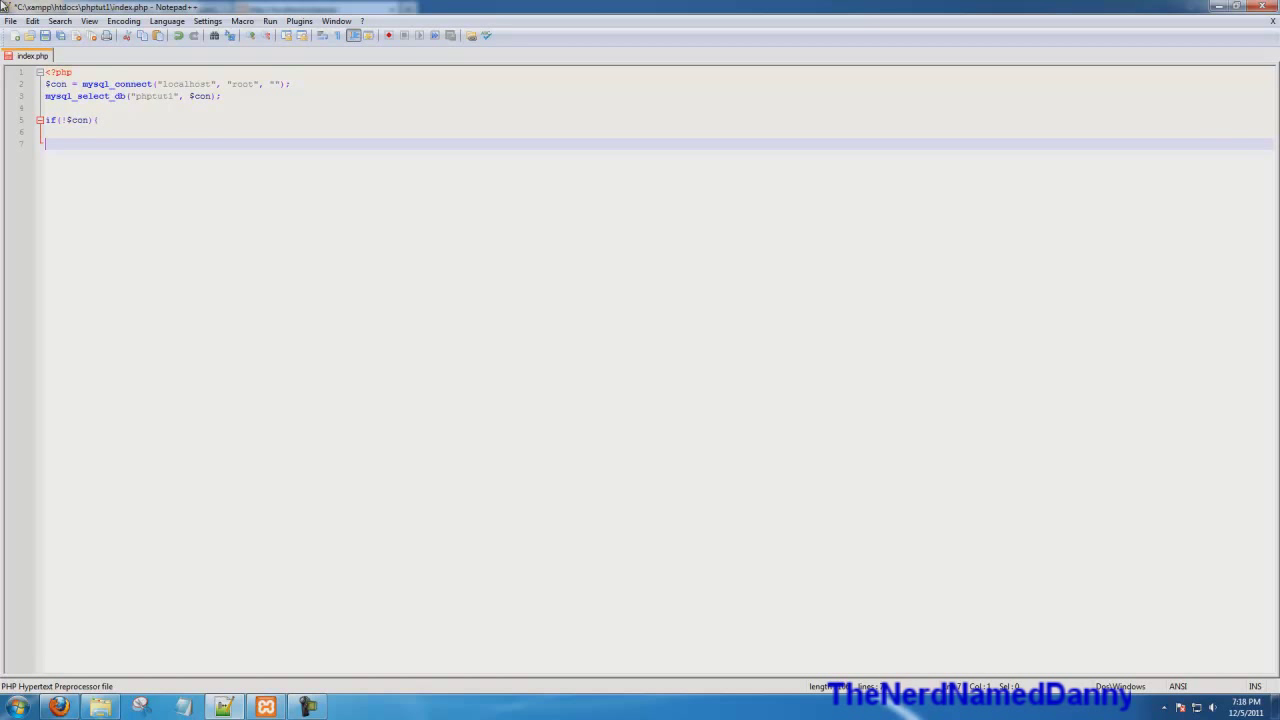
text(die())
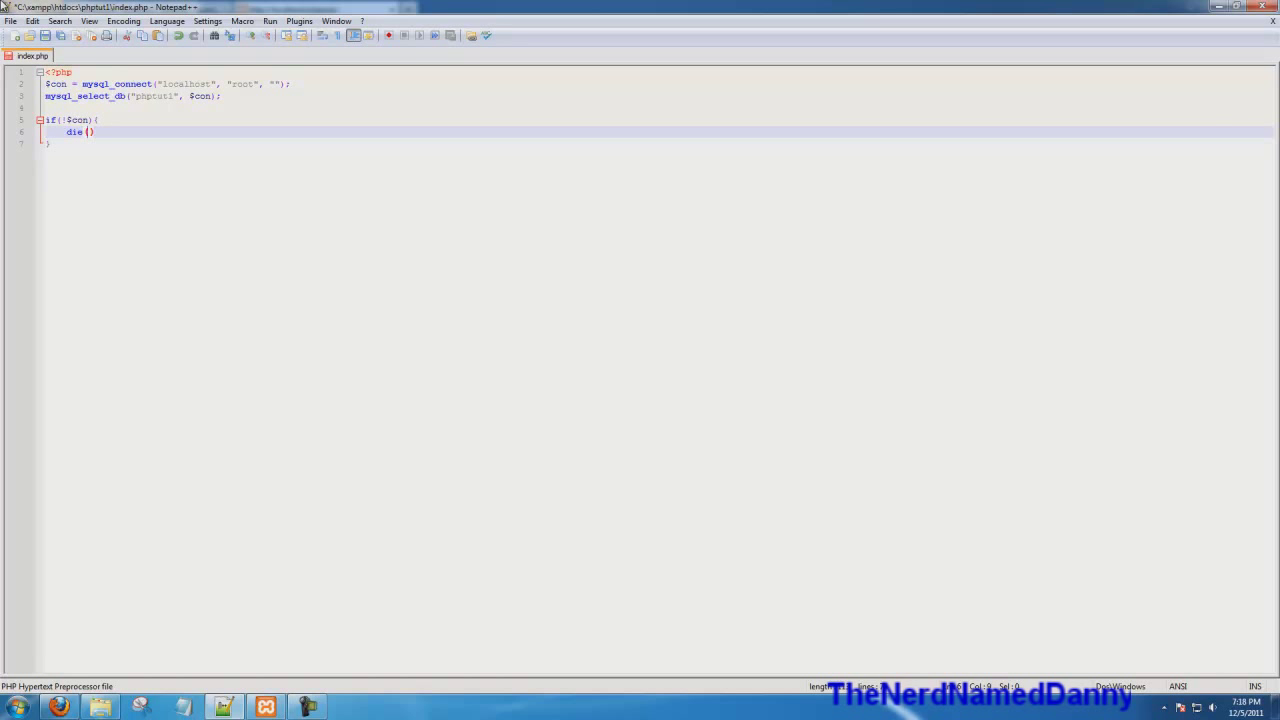
text(mysql_erorr)
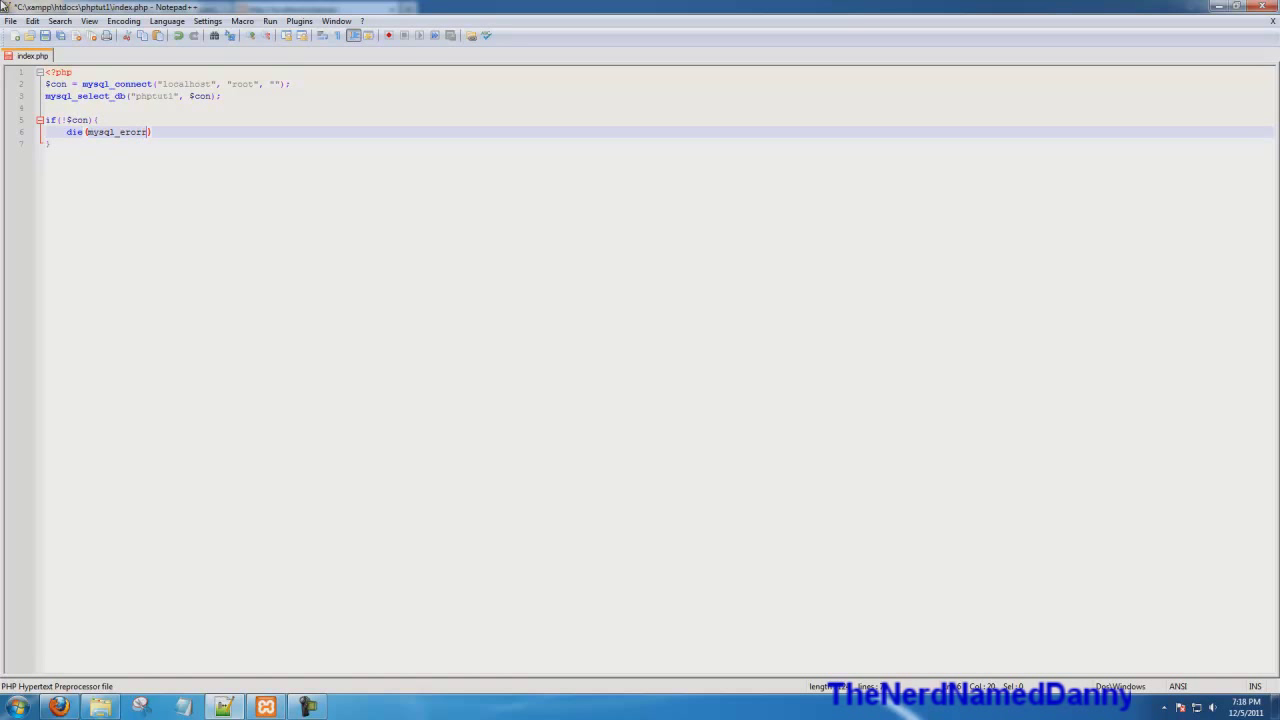
text(();)
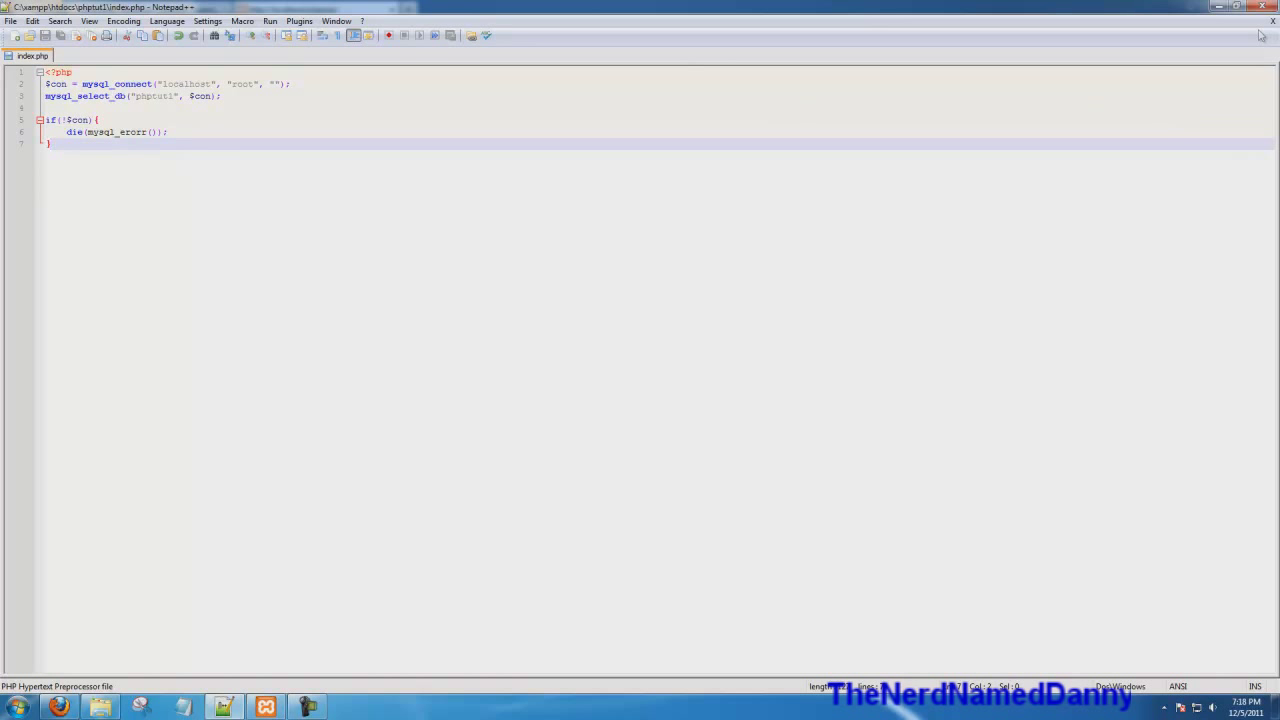
On a new line, add $query = mysql_query("SELECT * FROM `users`").
key(Enter)
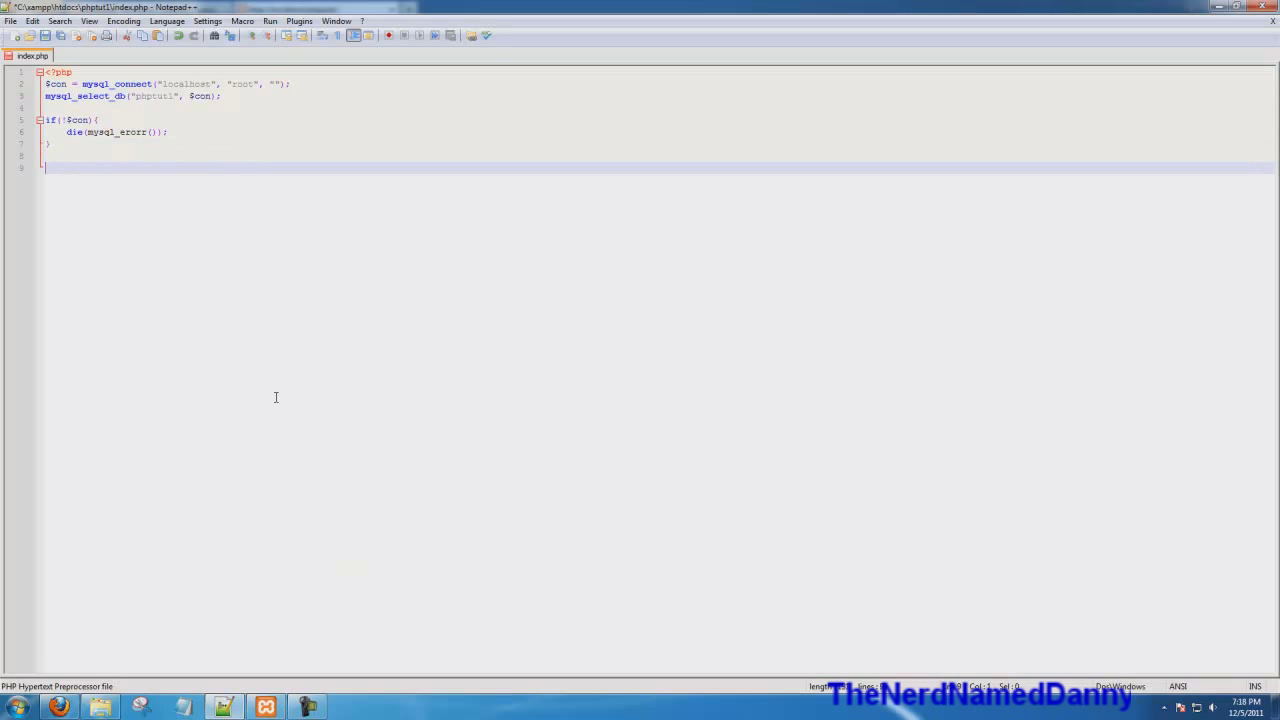
text($query =)
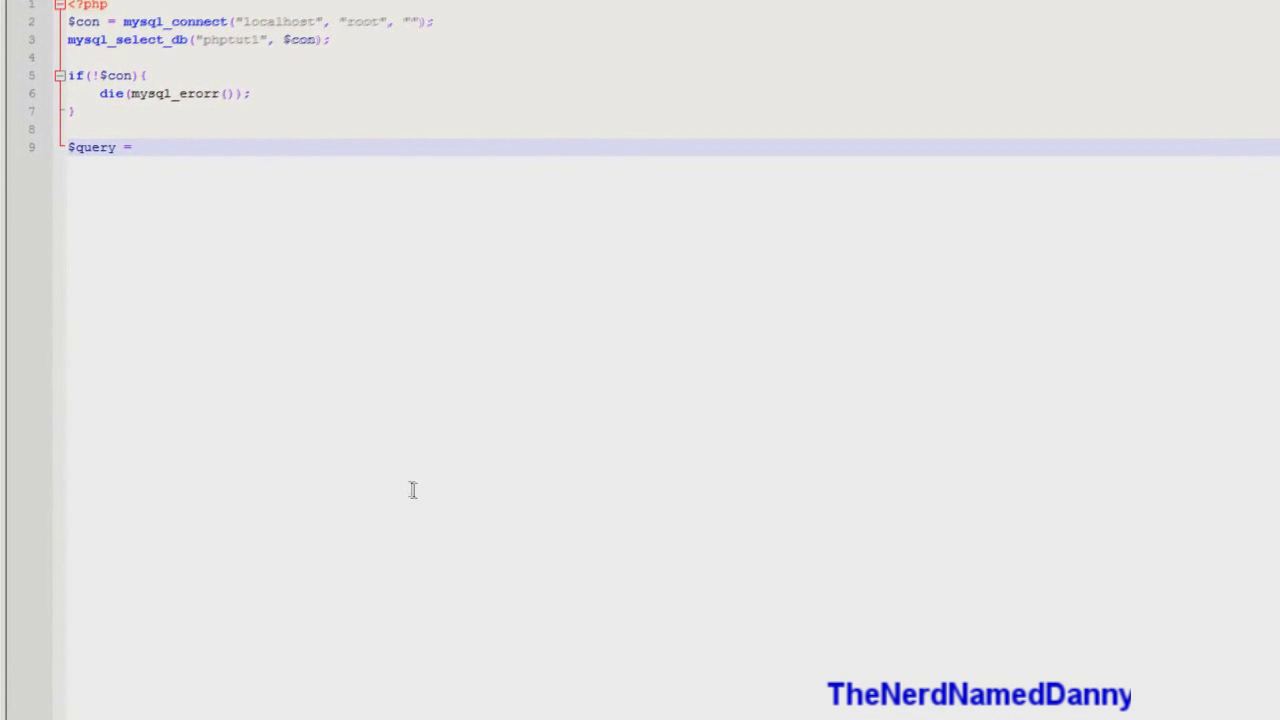
text(mysql)
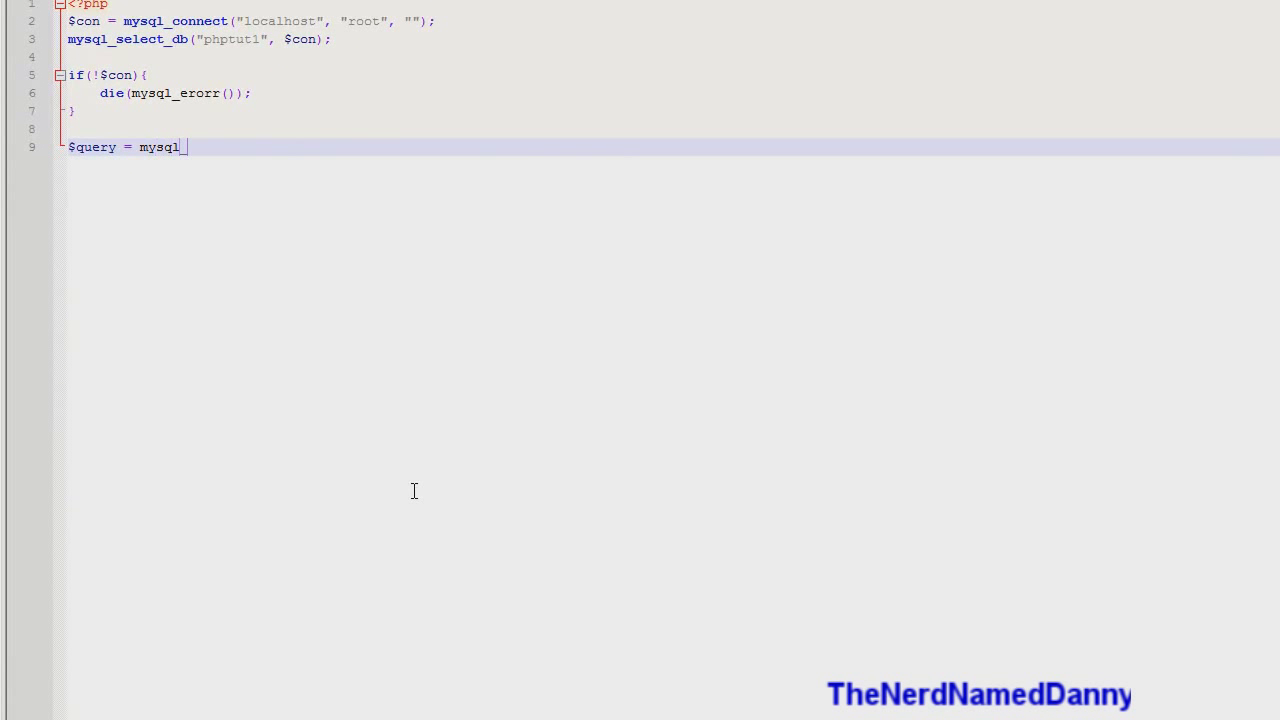
text(_query())
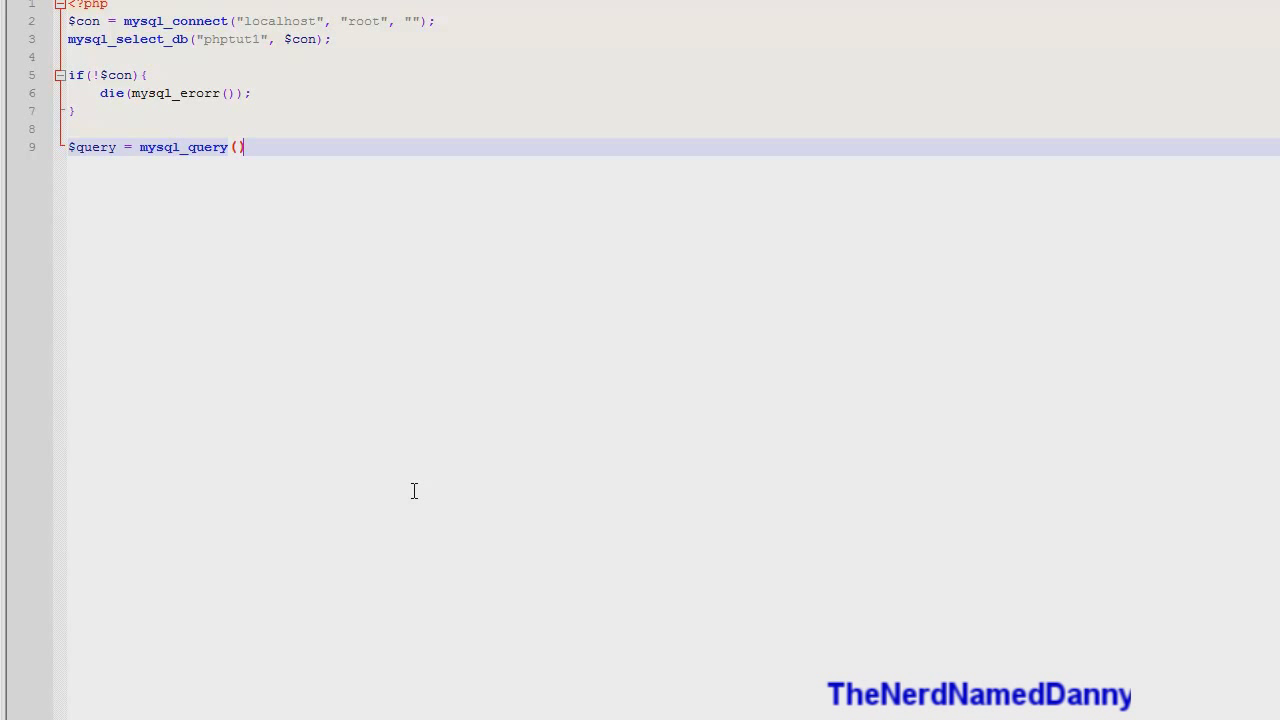
text("")
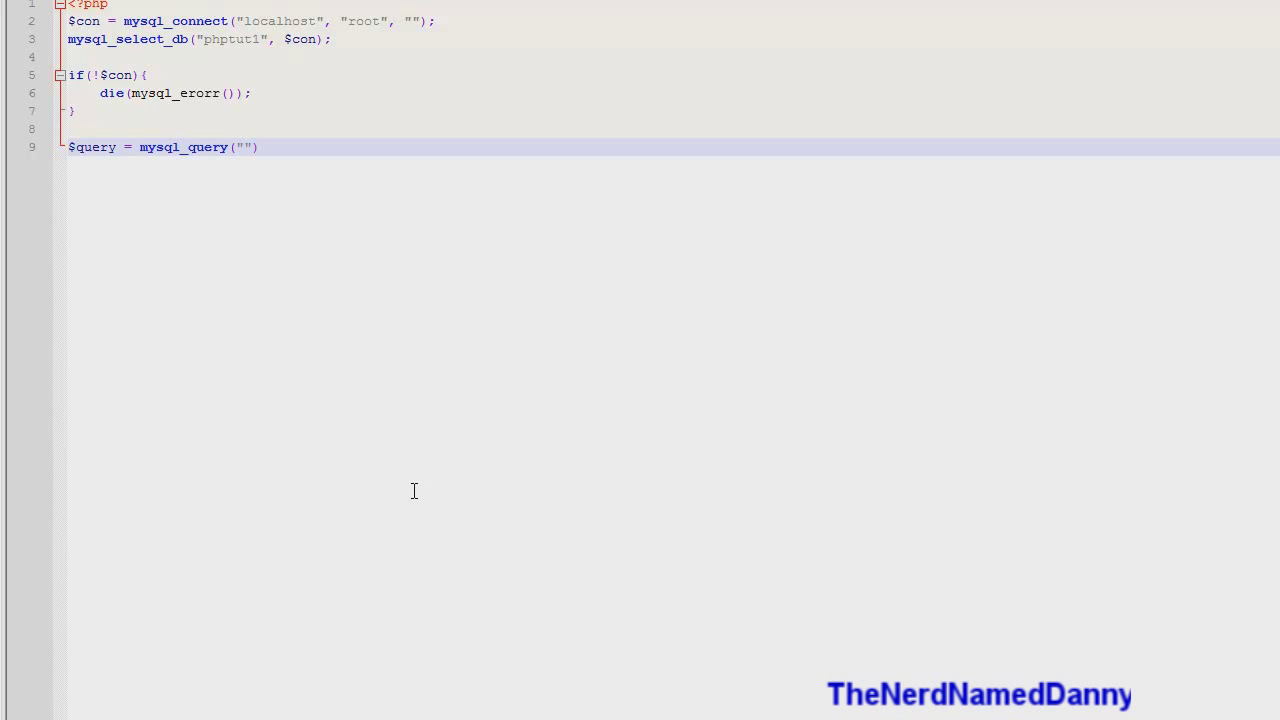
text(SI)
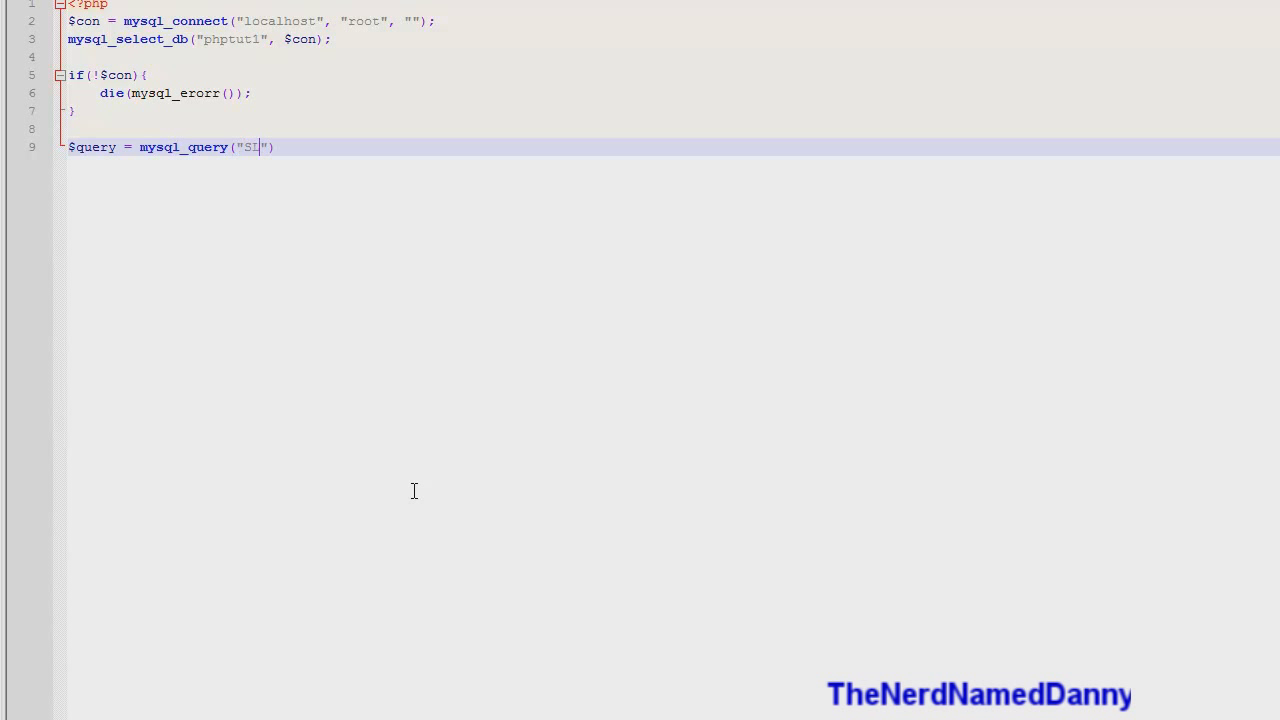
text(ELECT * FR)
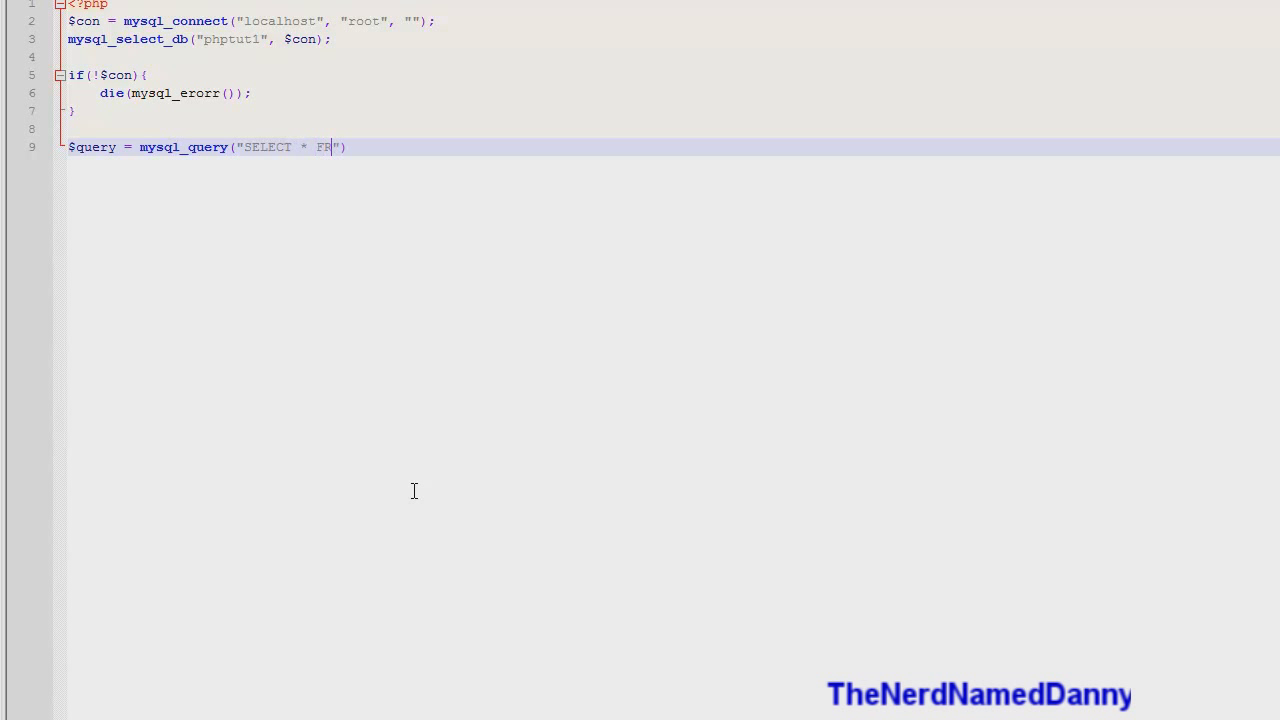
text(OM `user`)
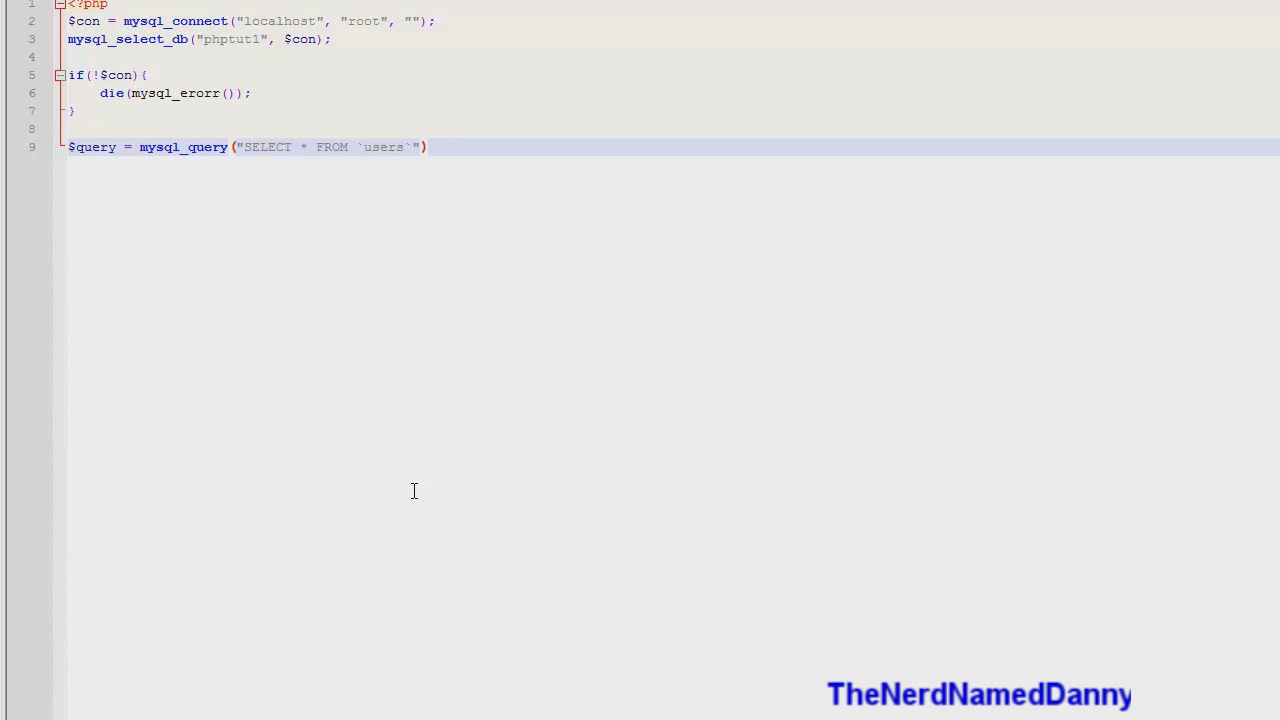
text(;)
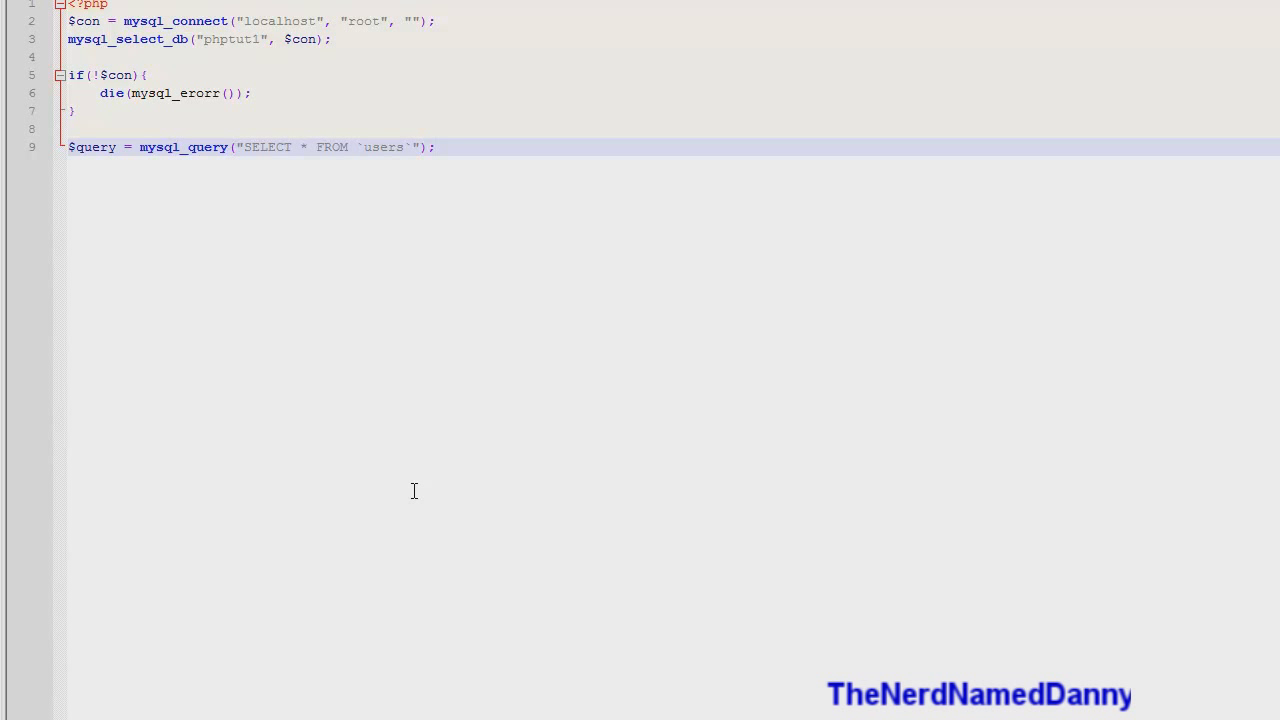
Follow it with if(!$query){ die(mysql_error()); }.
text(if())
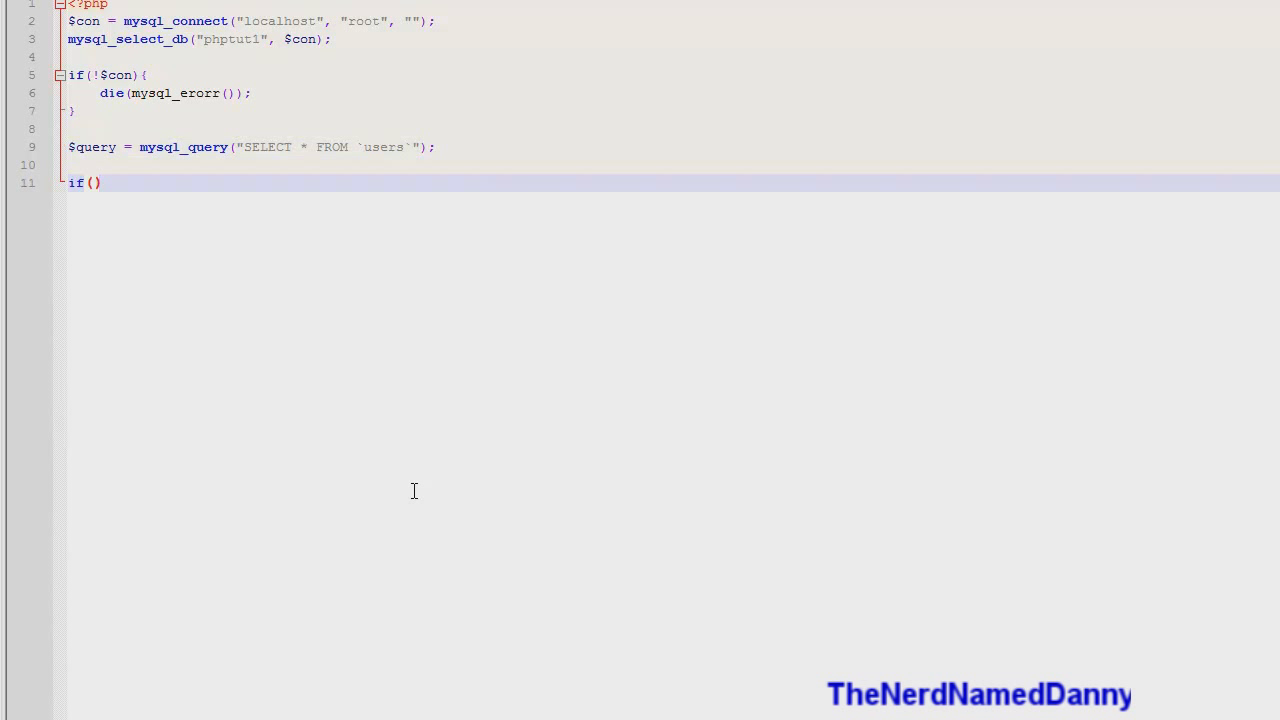
text(!$)
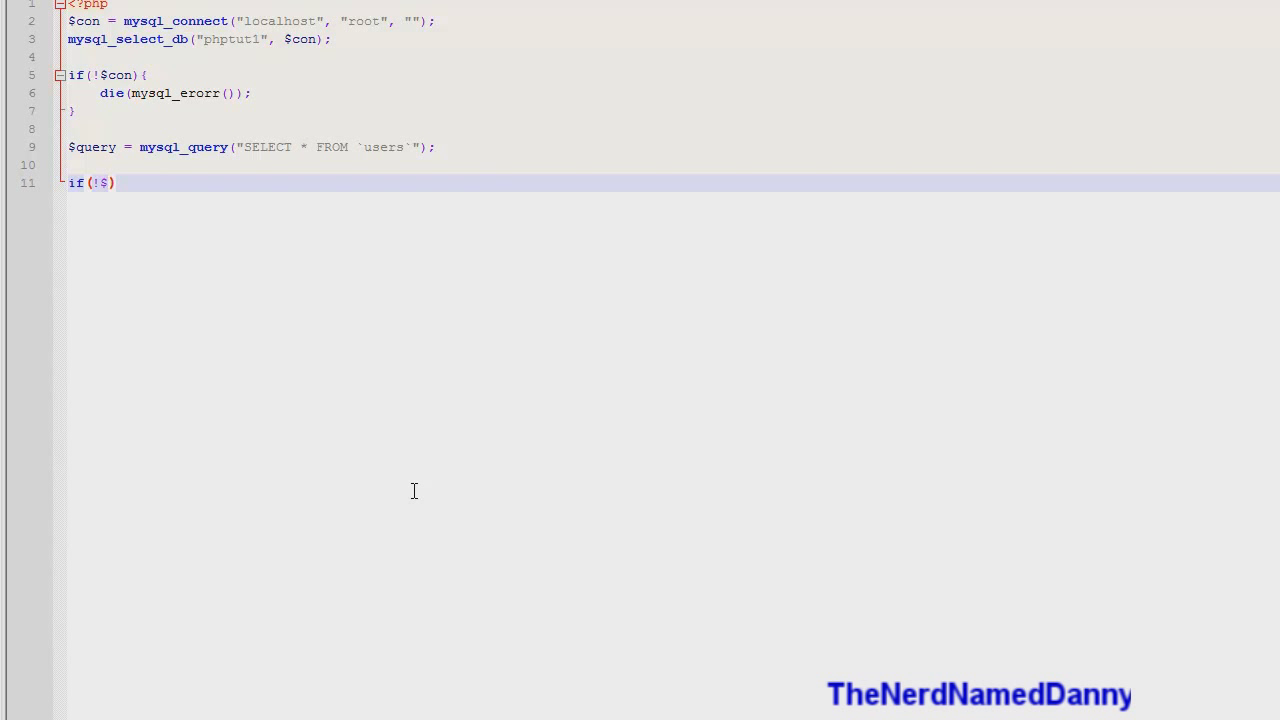
text(query){)
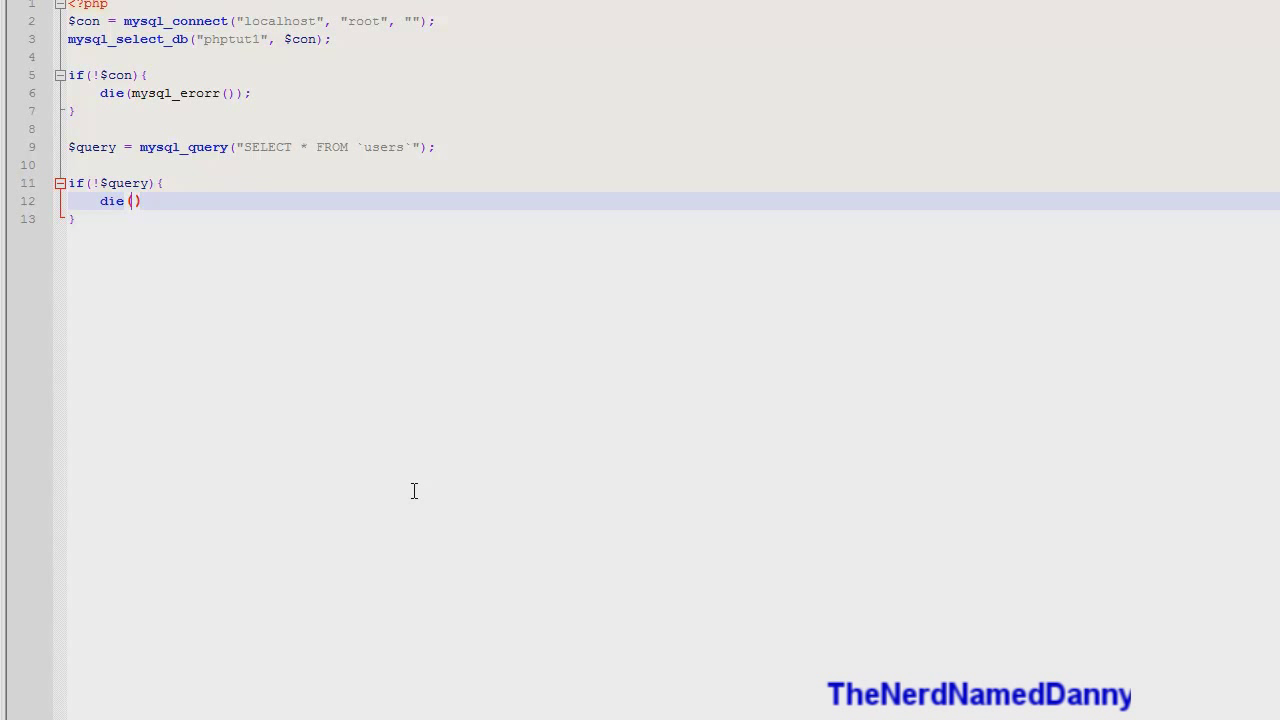
text(mysql_erru)
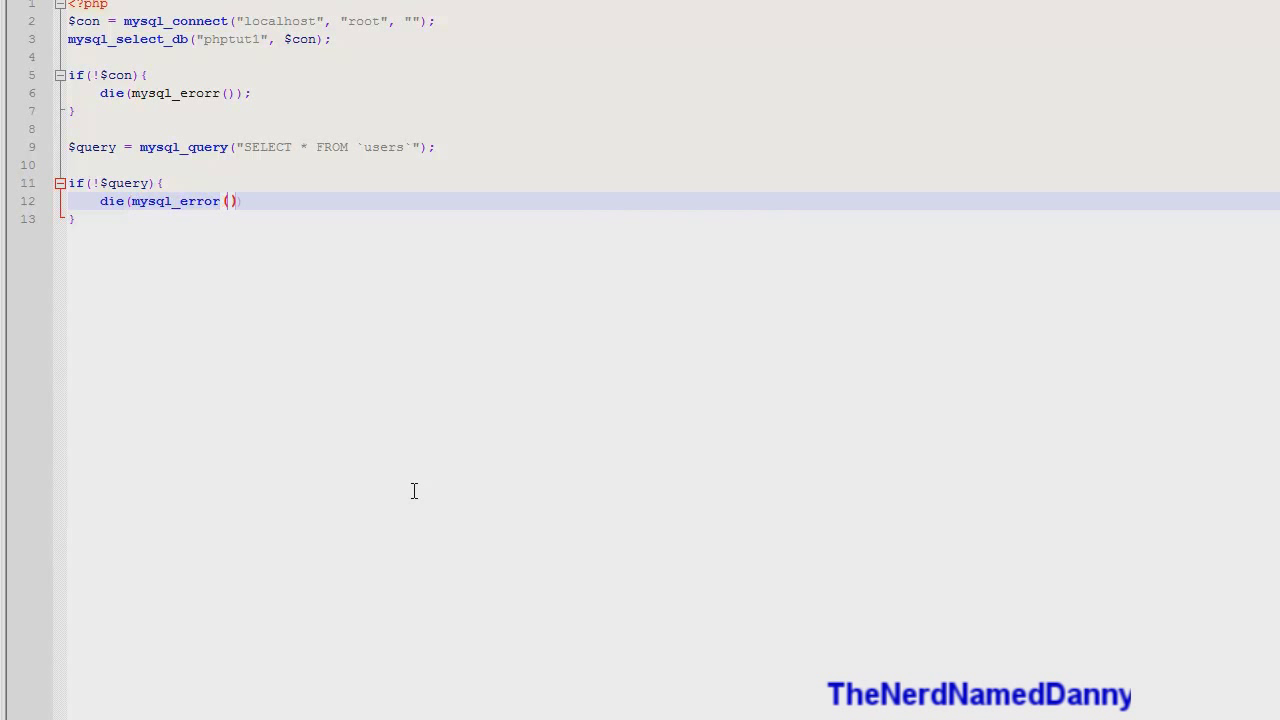
text(;)
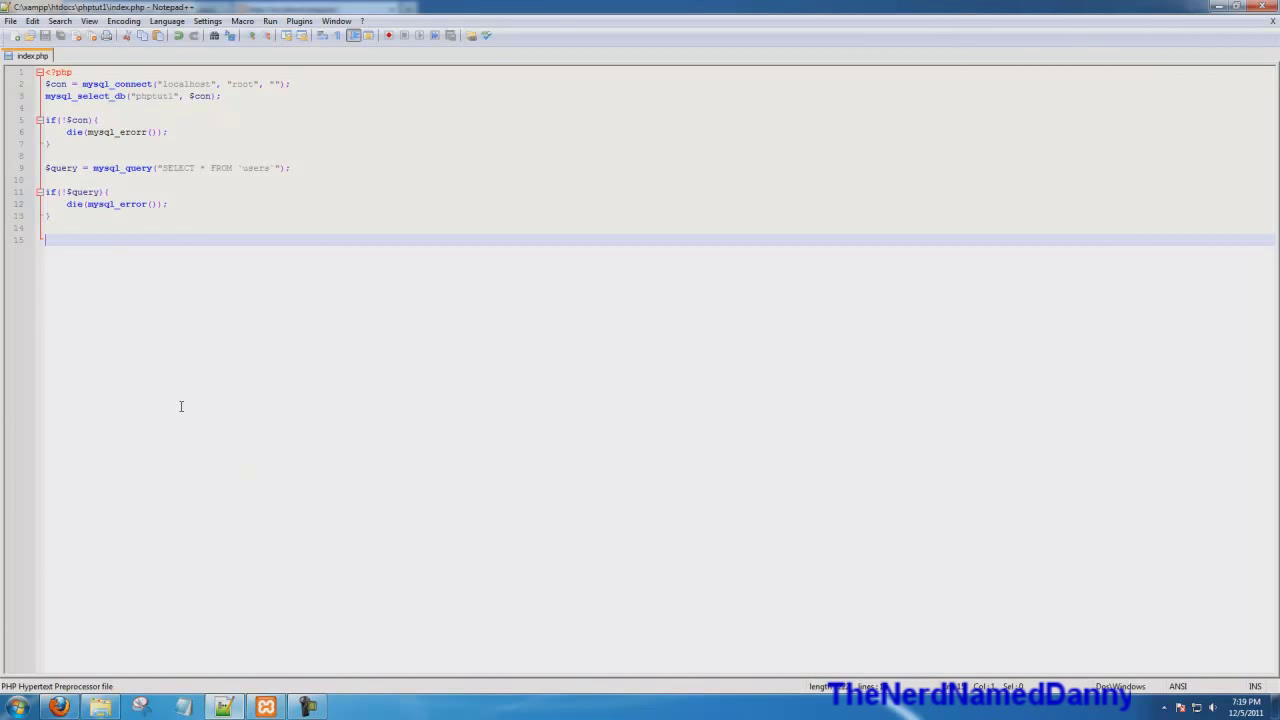
Write while($row = mysql_fetch_array($query)){ with an empty loop body.
text(while())
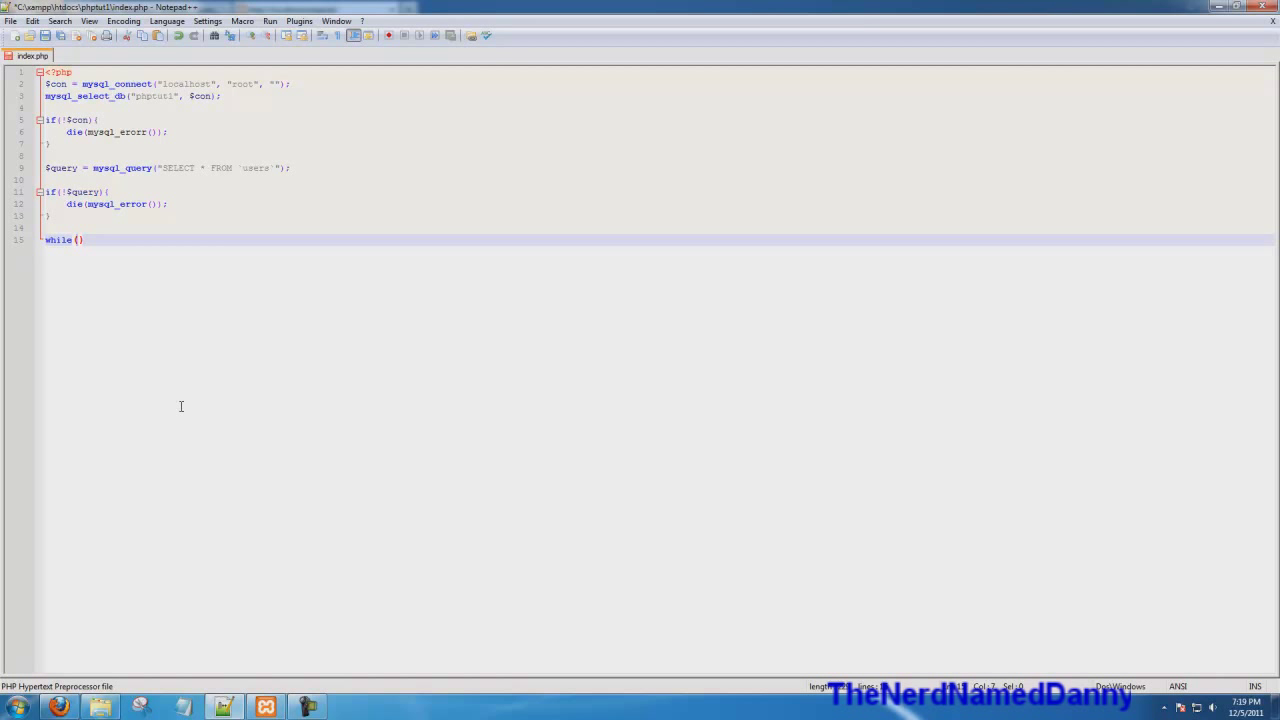
text($row =)
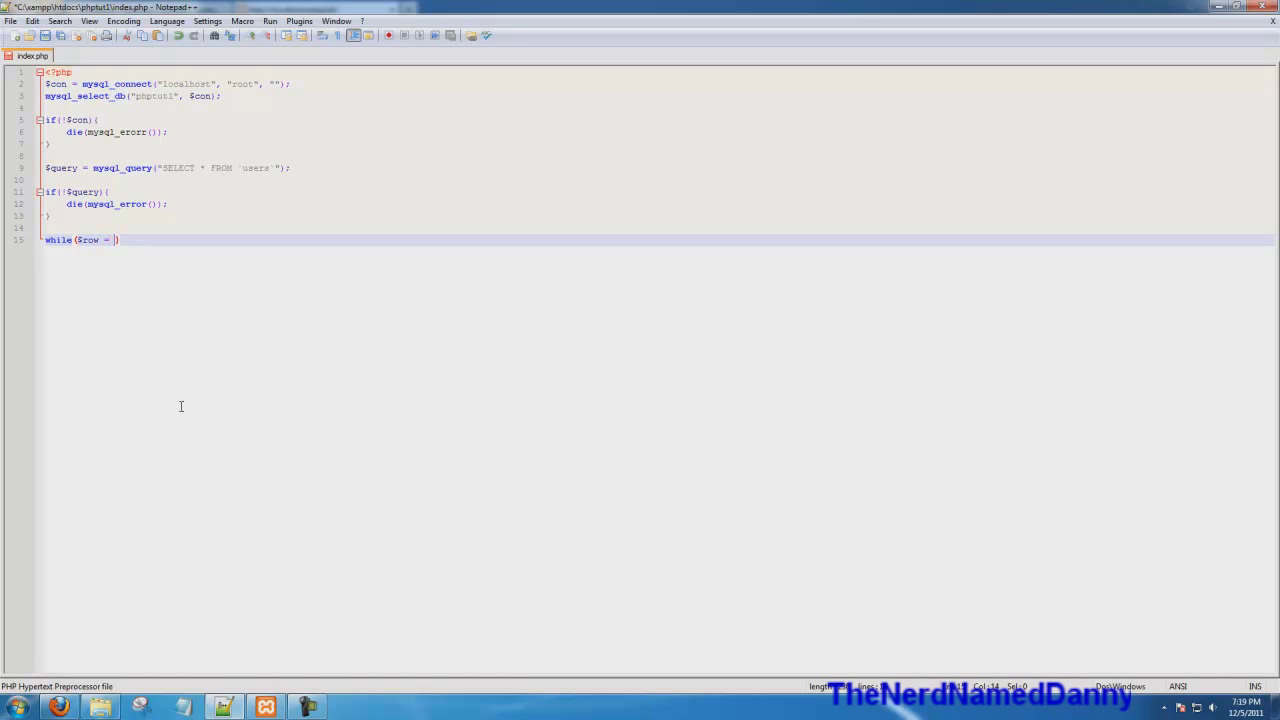
text(mysql)
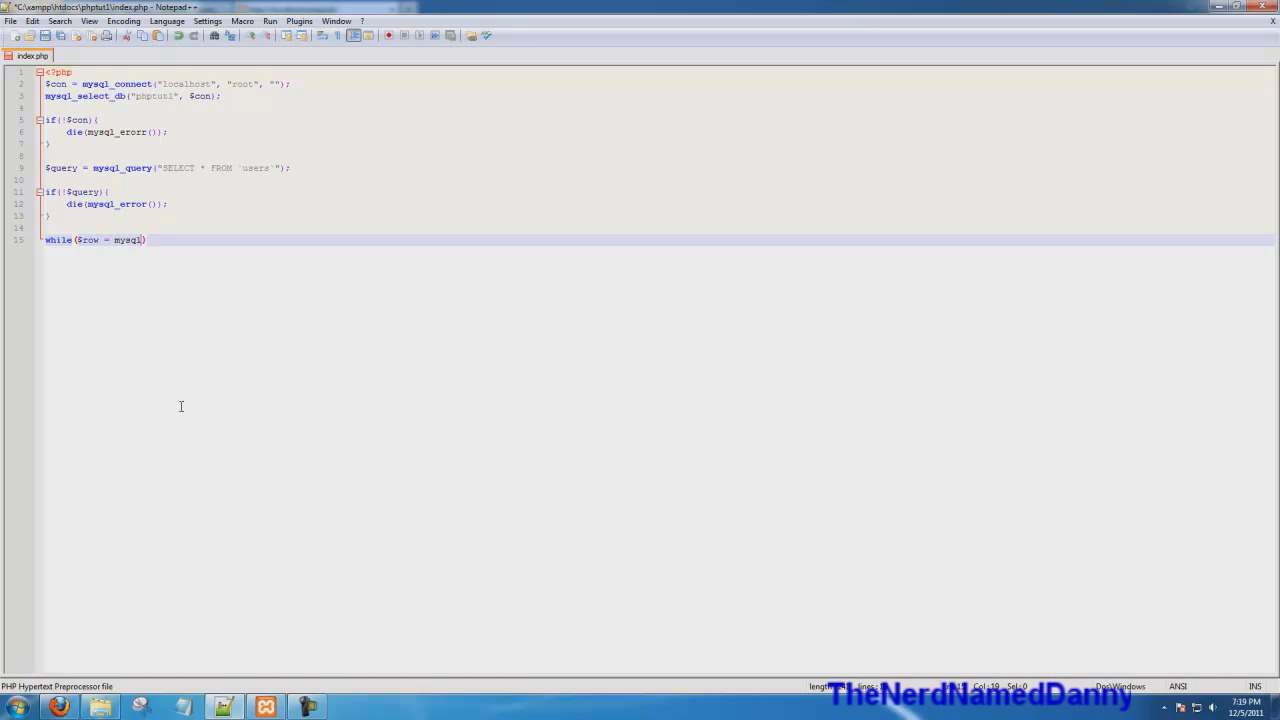
text(_fetch_array($query)
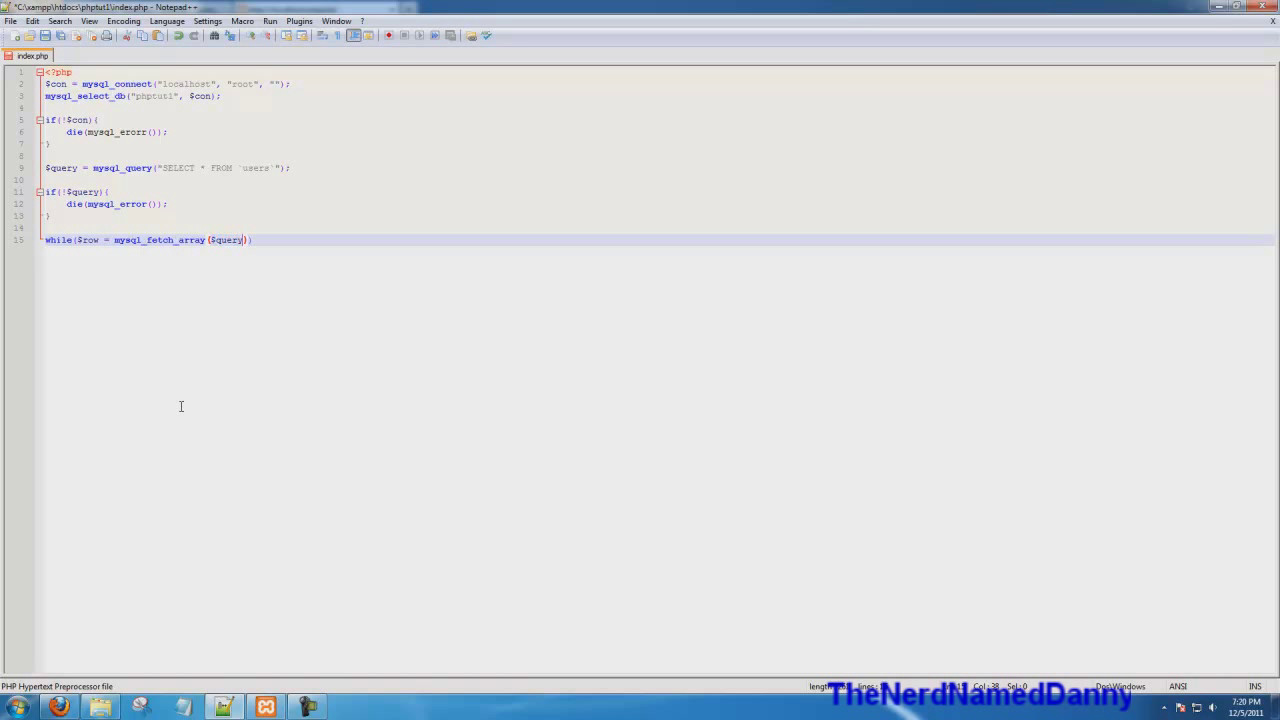
text(){)
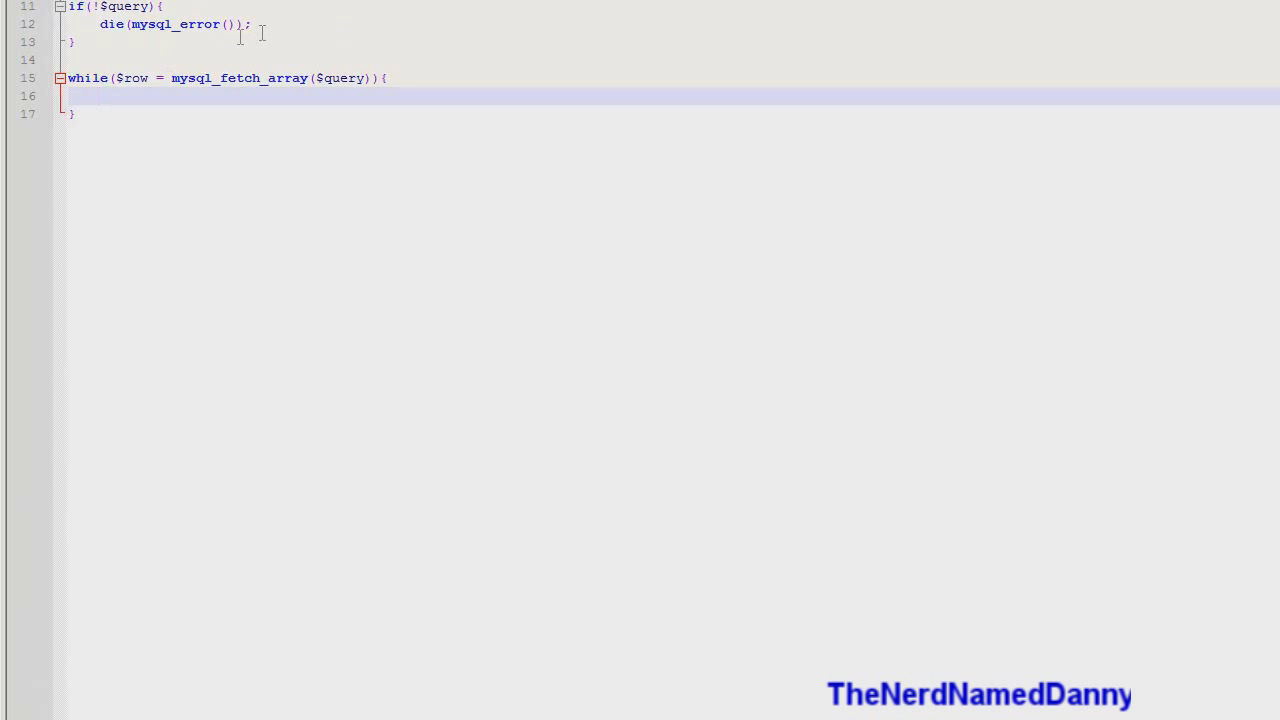
In the loop, echo $row['uid']." - " and start echo $row['username'] on the next line.
double_click(133, 78)
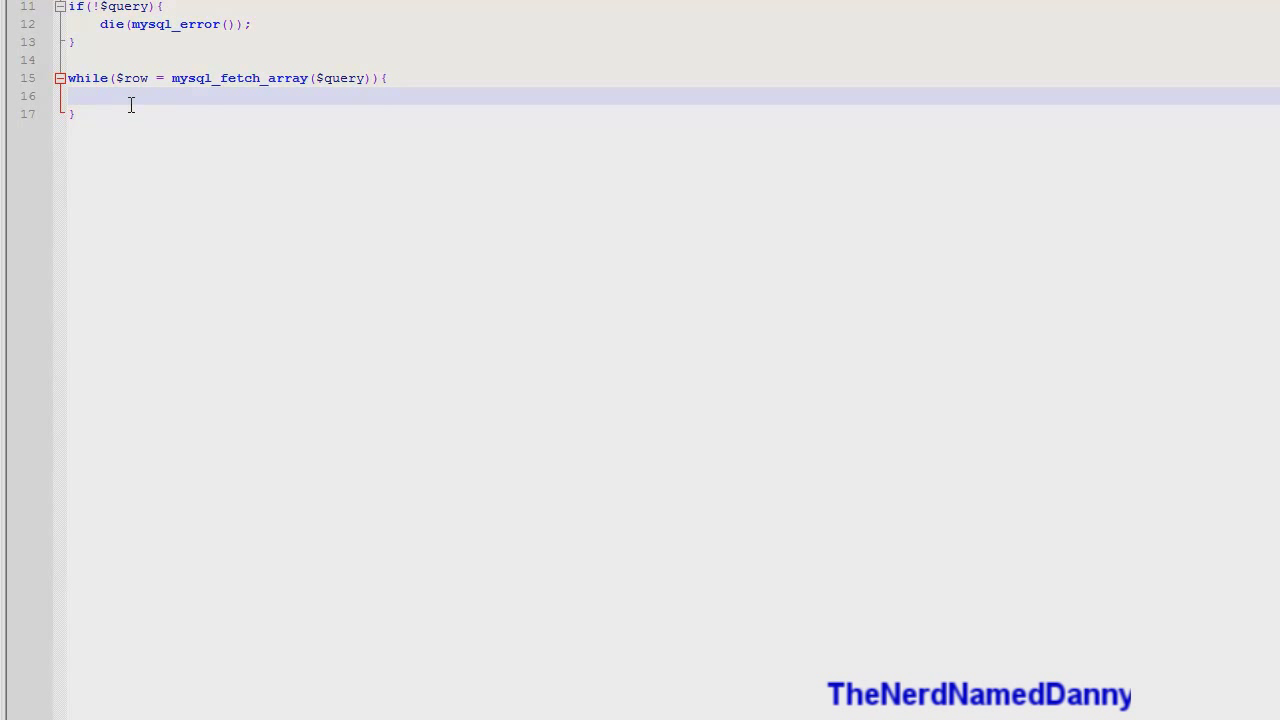
text(echo)
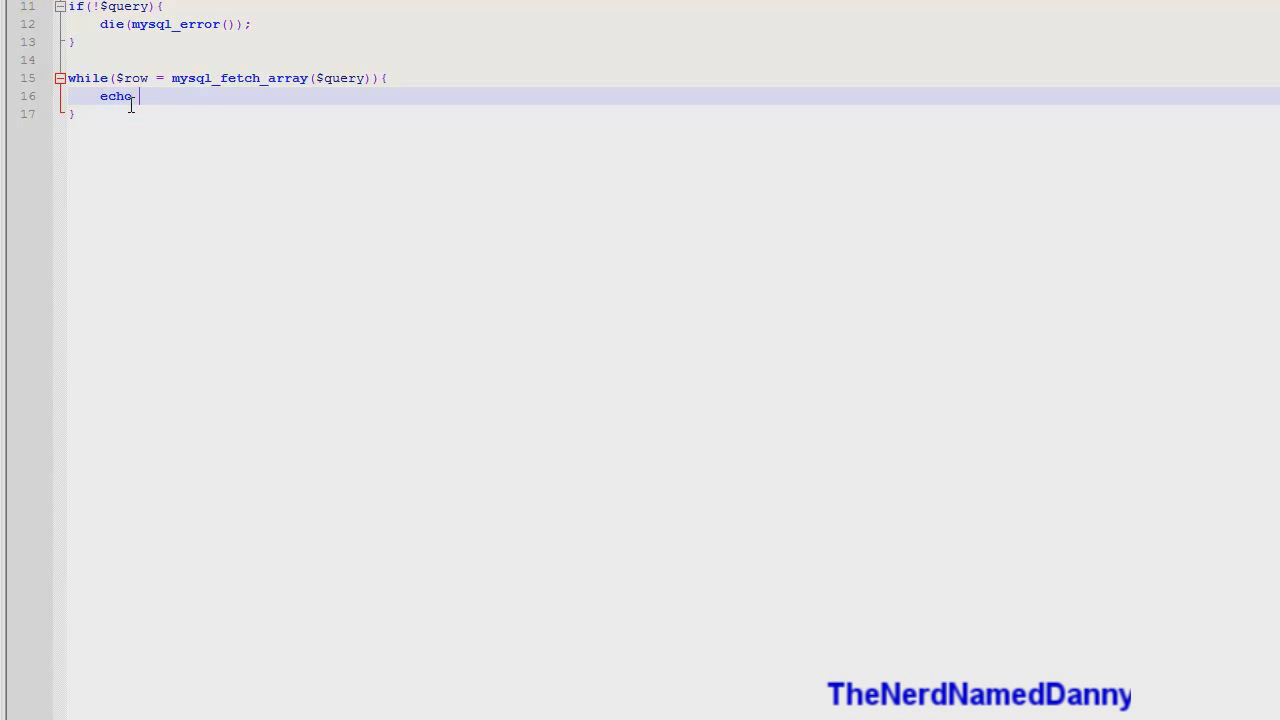
text($row[])
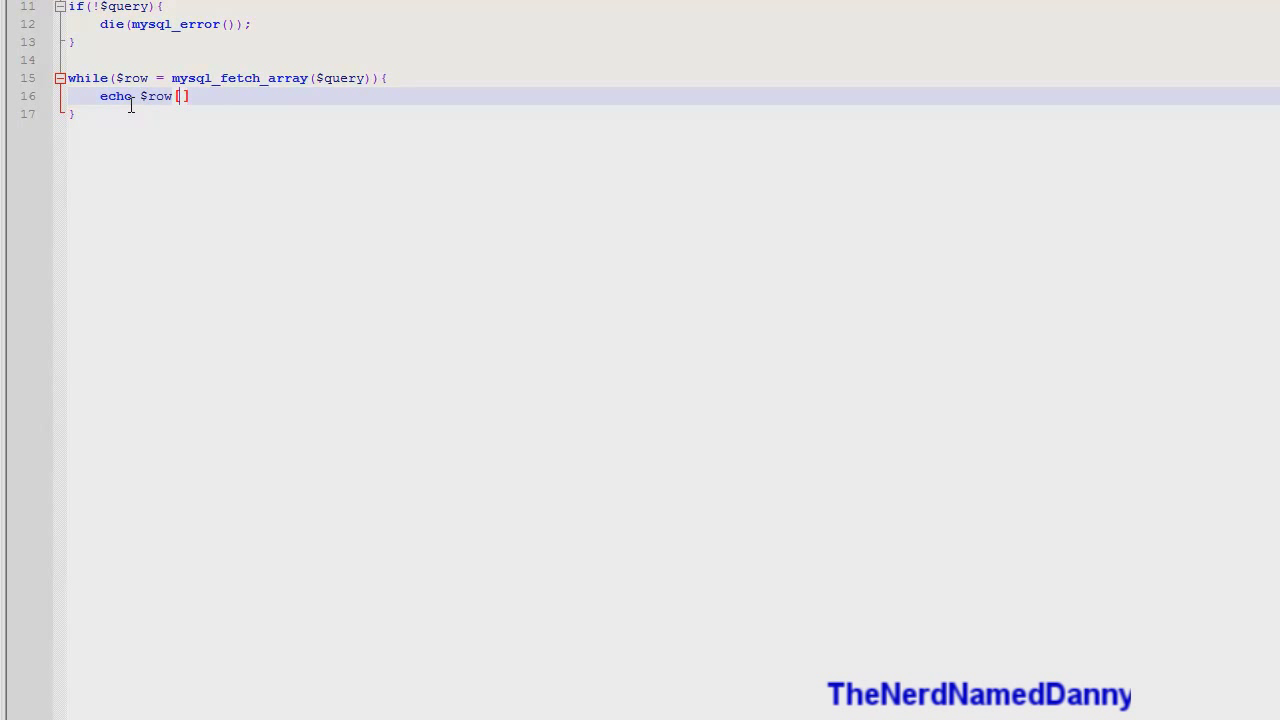
text('uid')
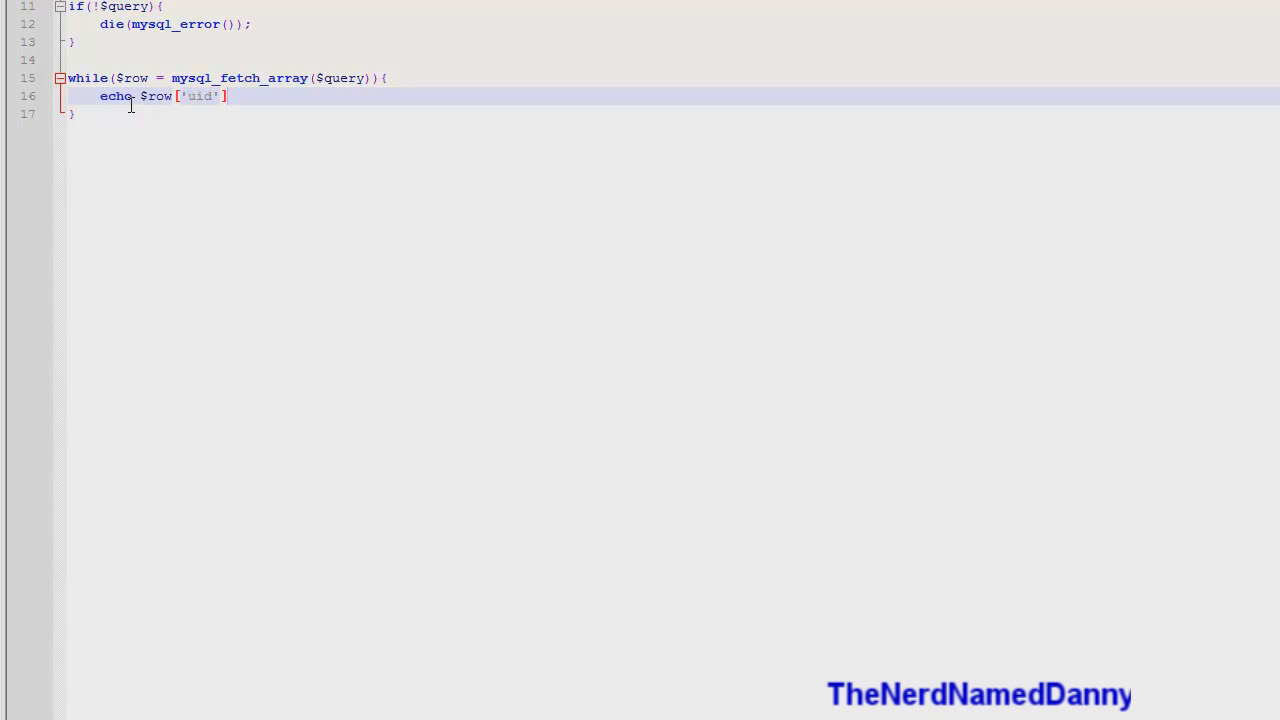
text(;)
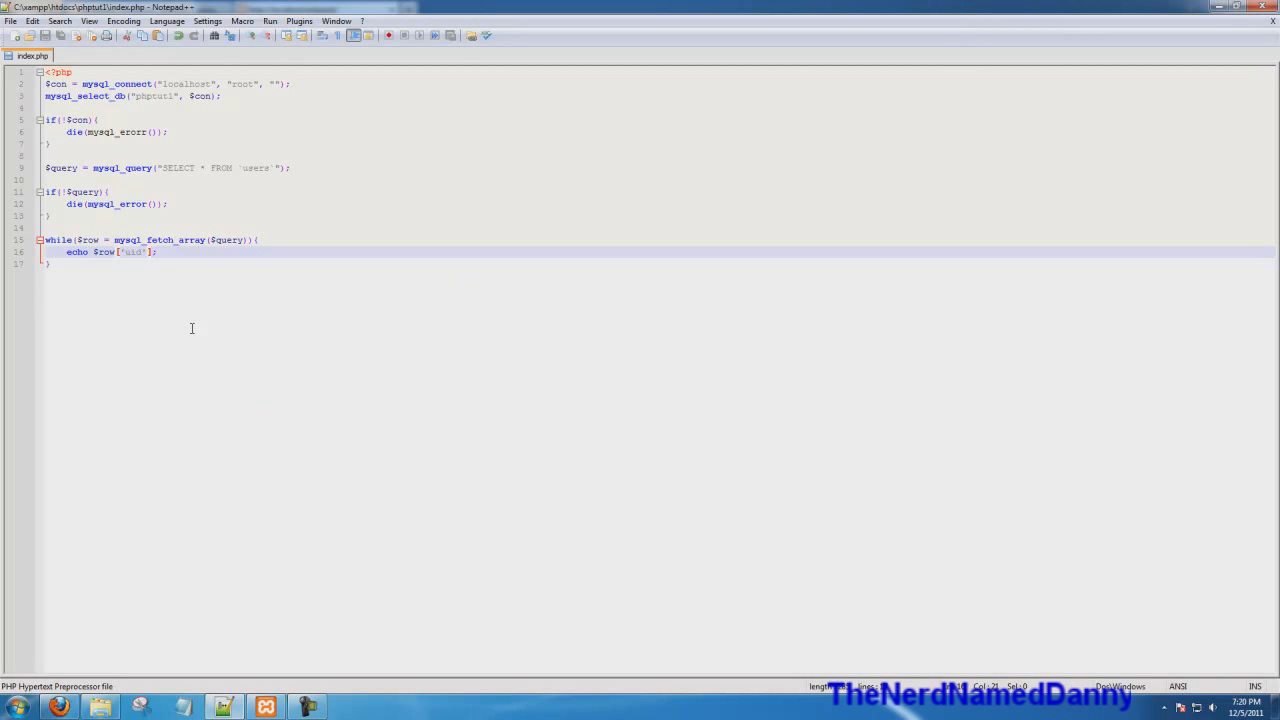
text(.)
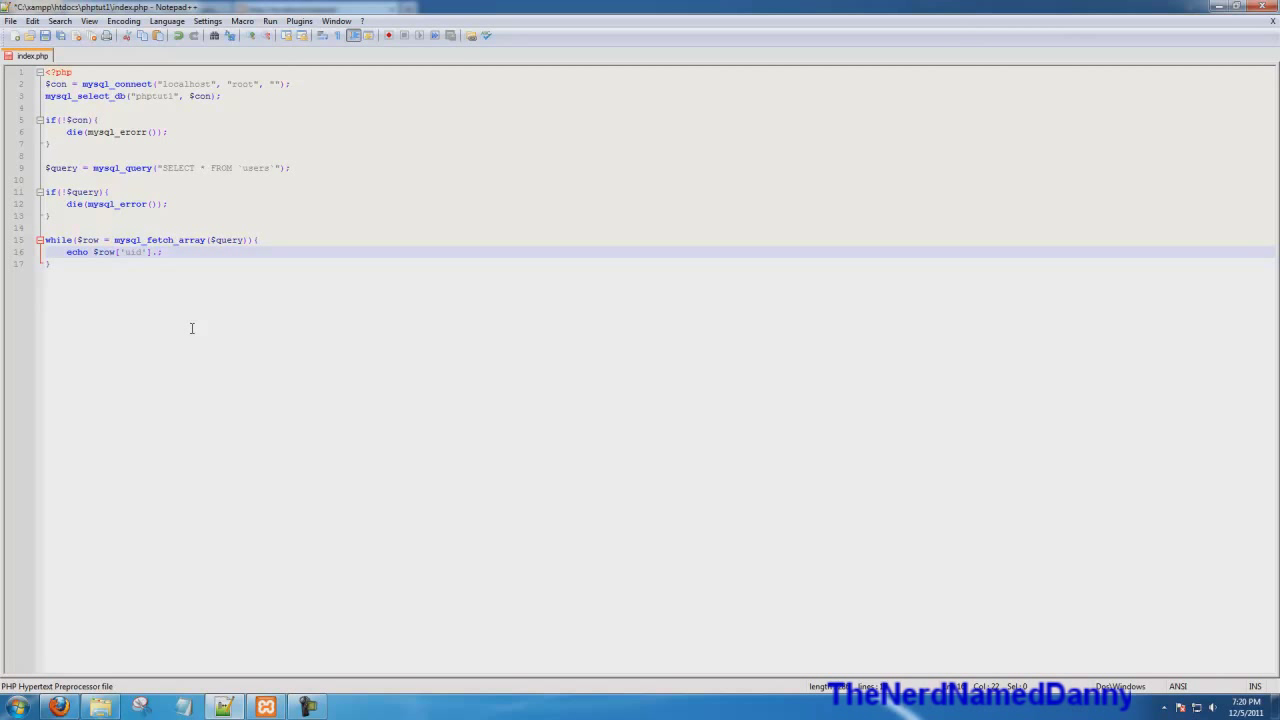
text(" -)
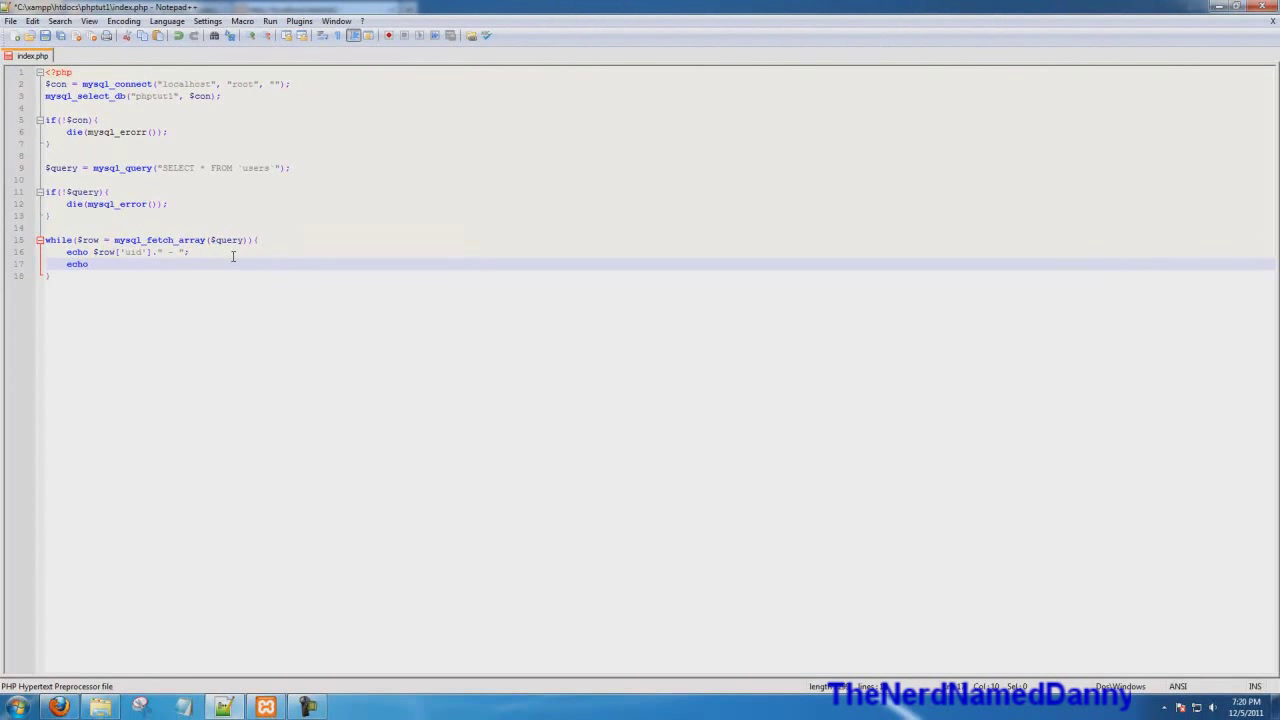
text($)
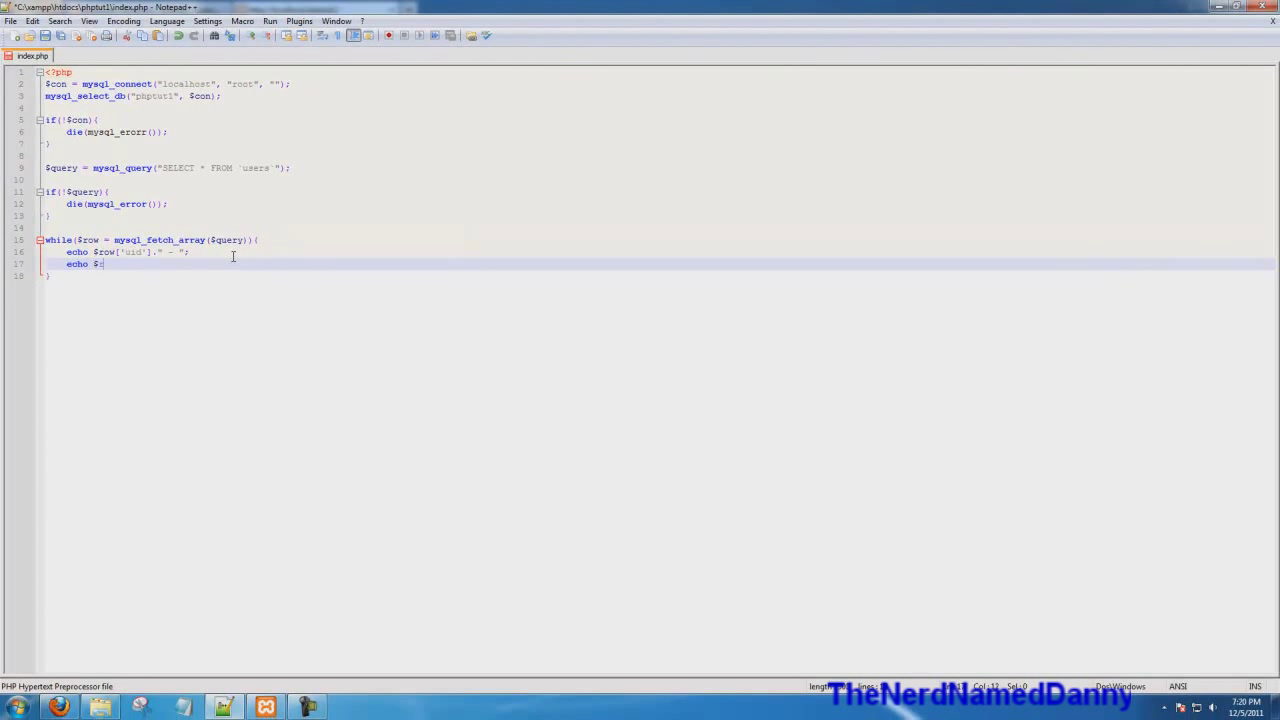
text(row['use'])
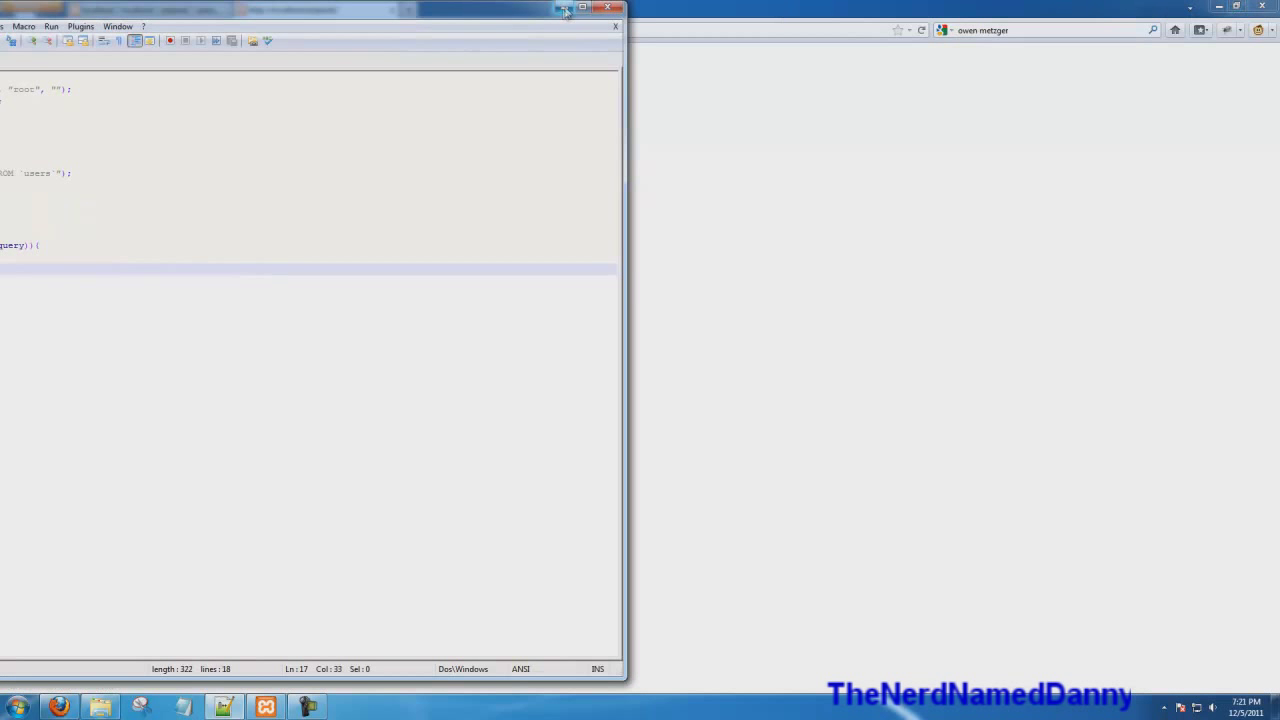
Maximize the Notepad++ window back to full size.
click(566, 8)
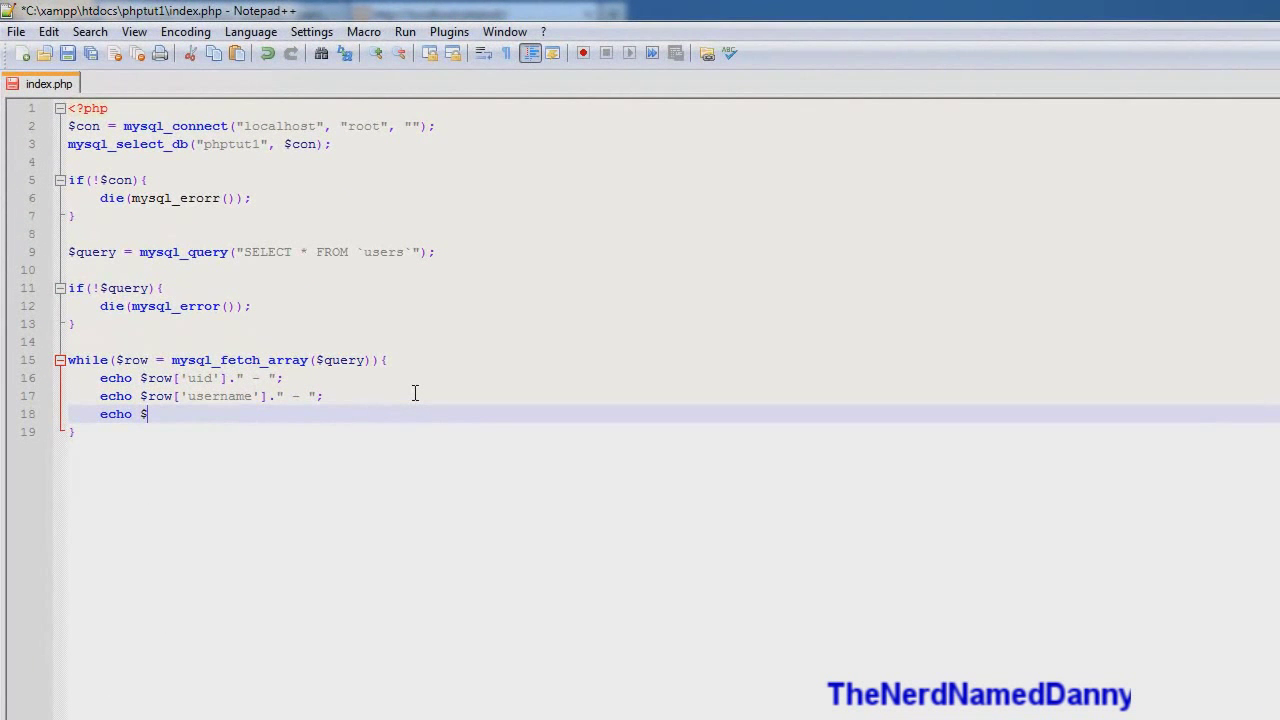
Type the third echo line: echo $row['password']."<br />";.
text(row[''])
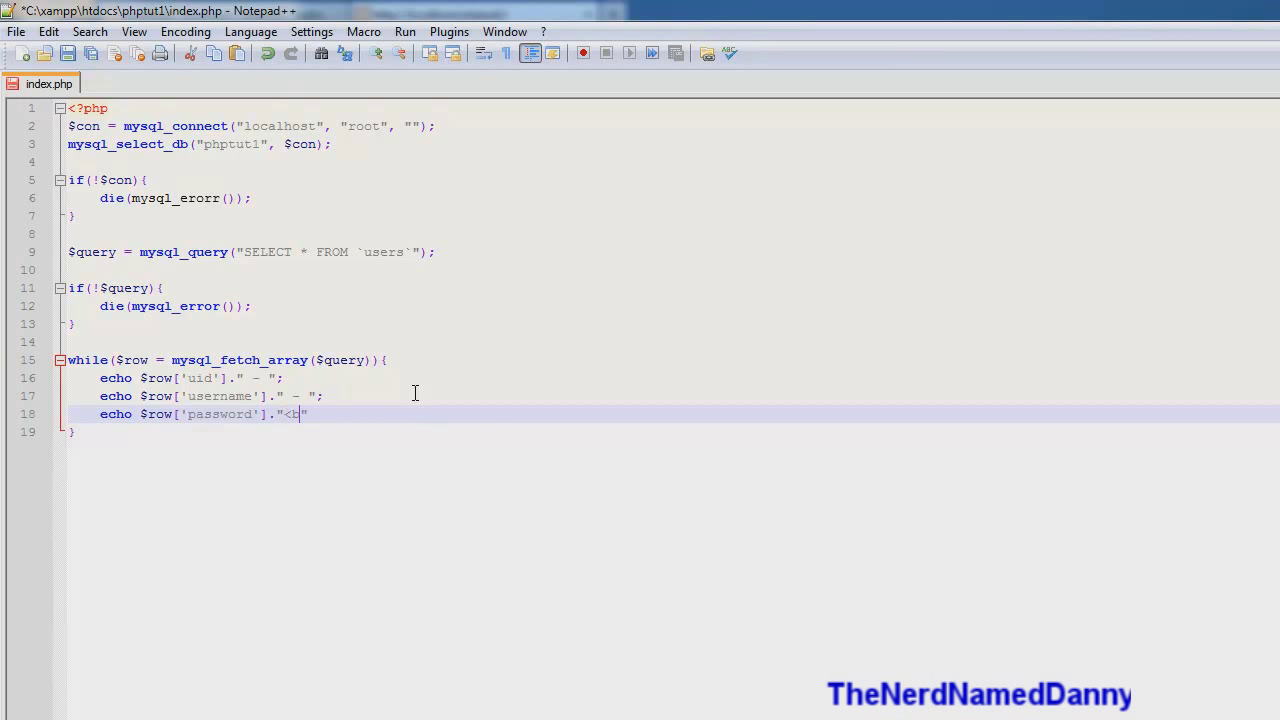
text(r />";)
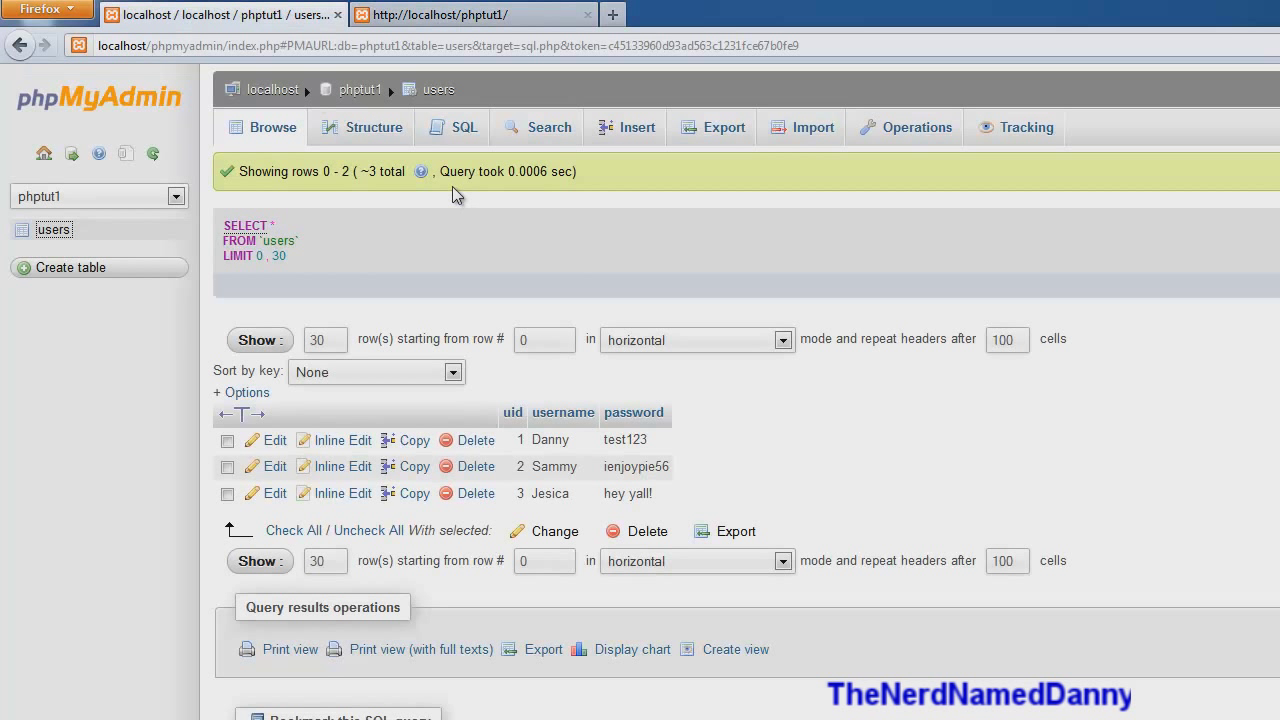
click(626, 127)
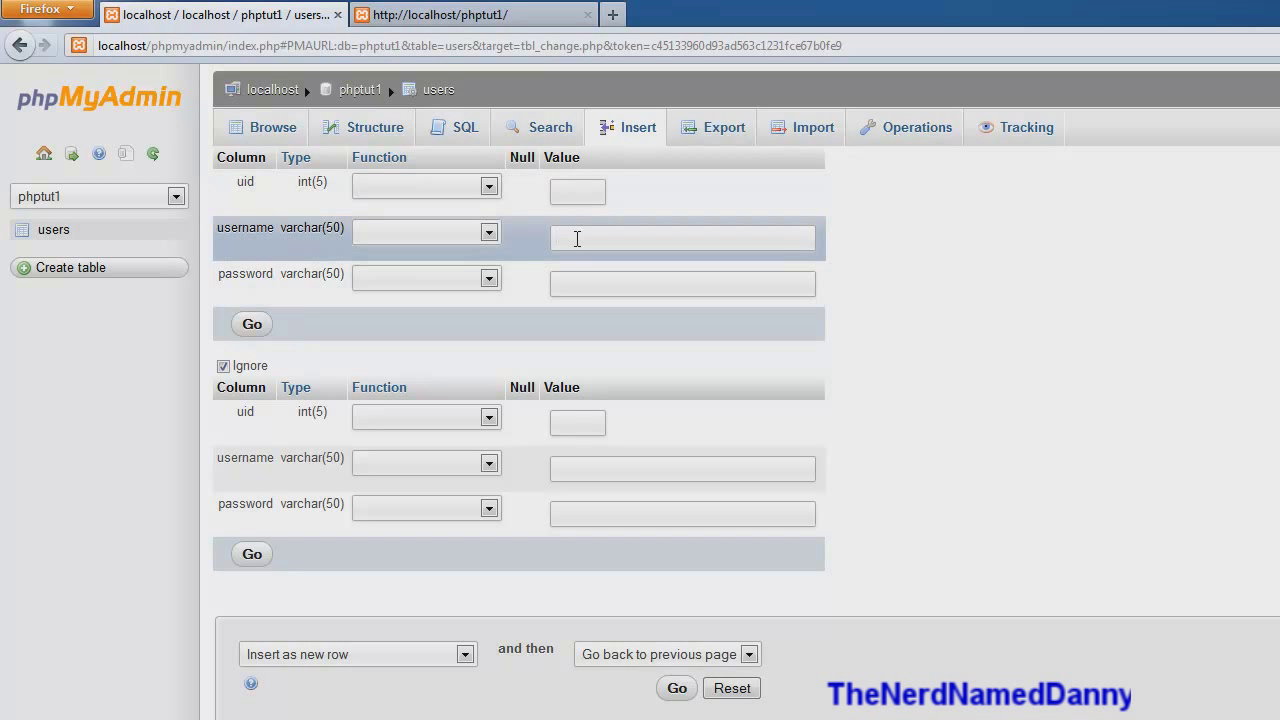
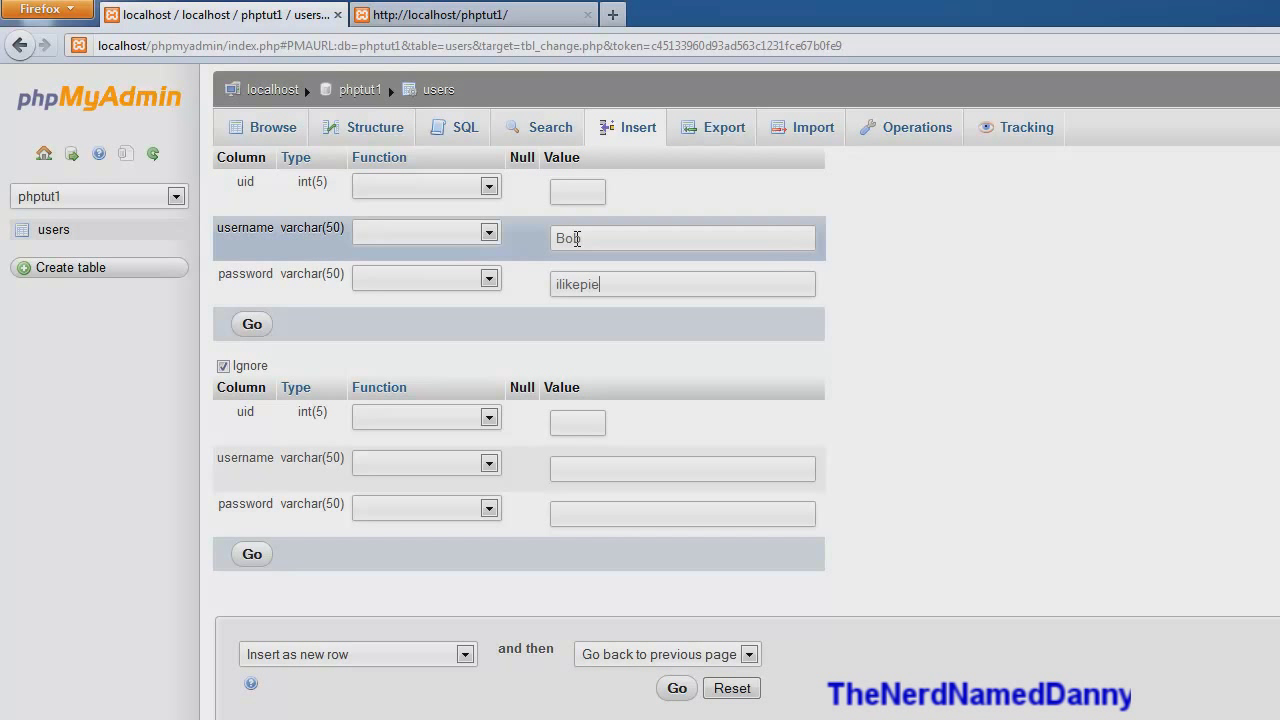
click(470, 14)
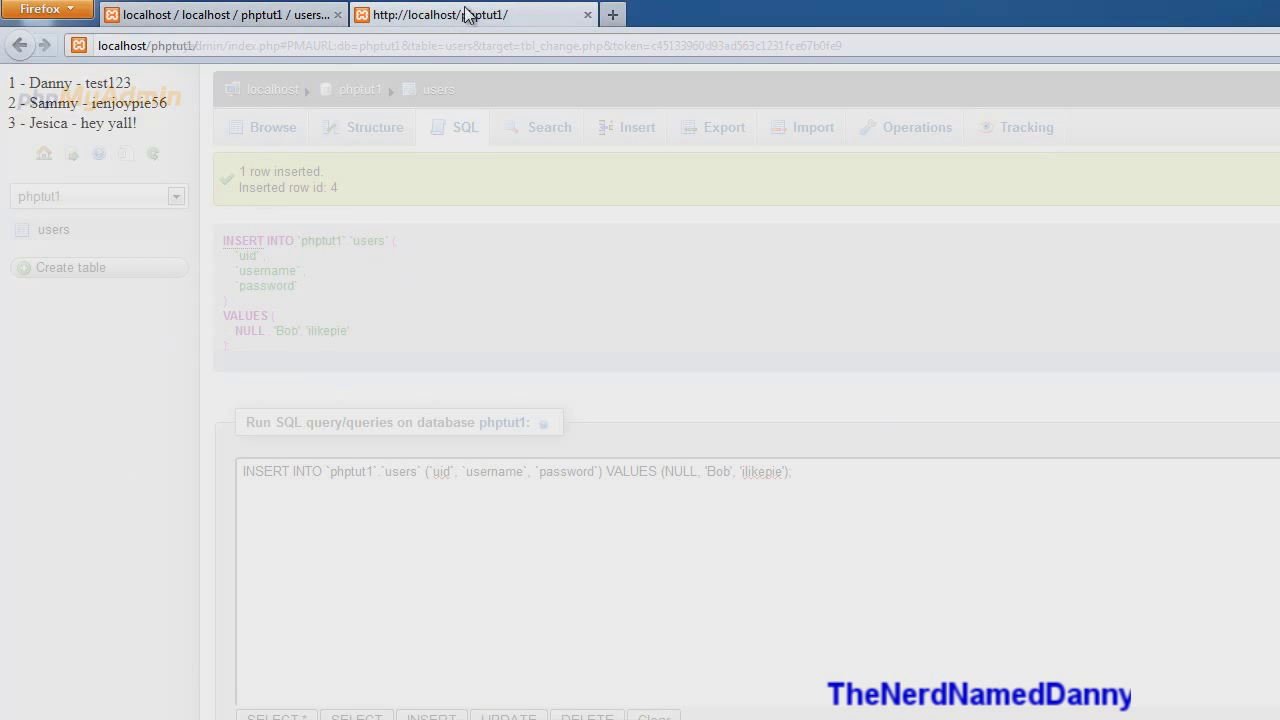
click(470, 14)
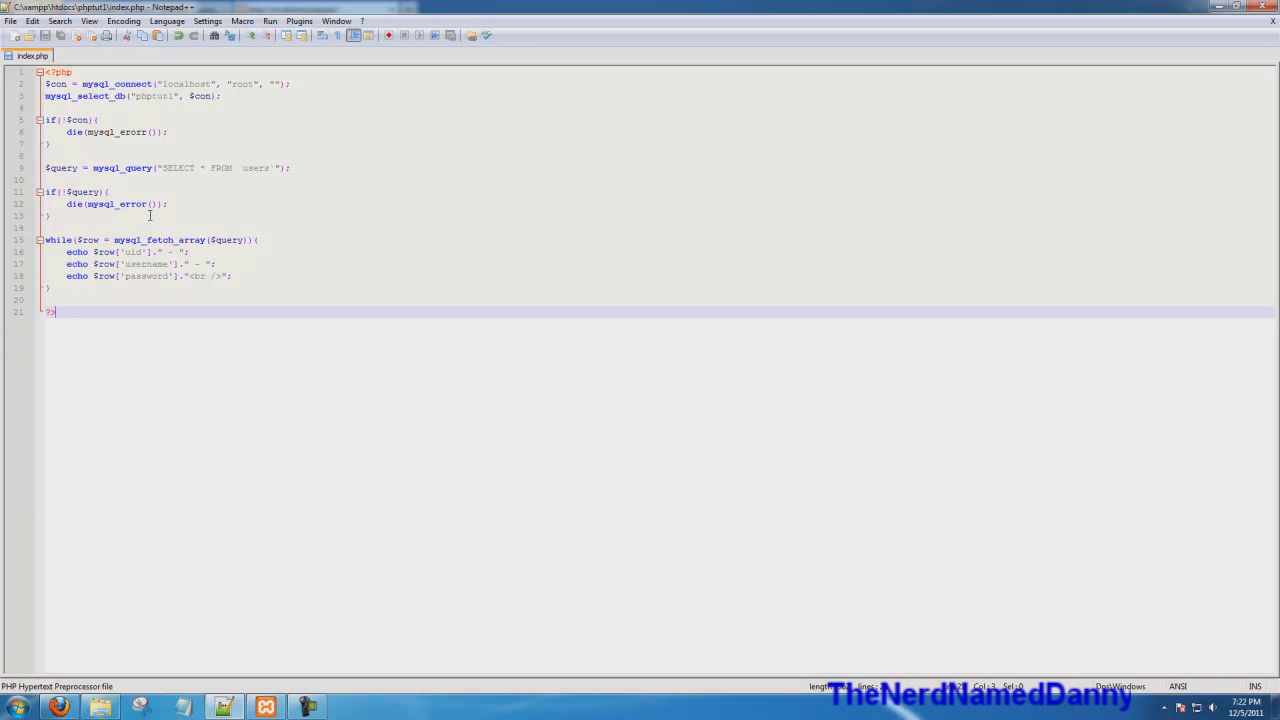
mouse_move(262, 238)
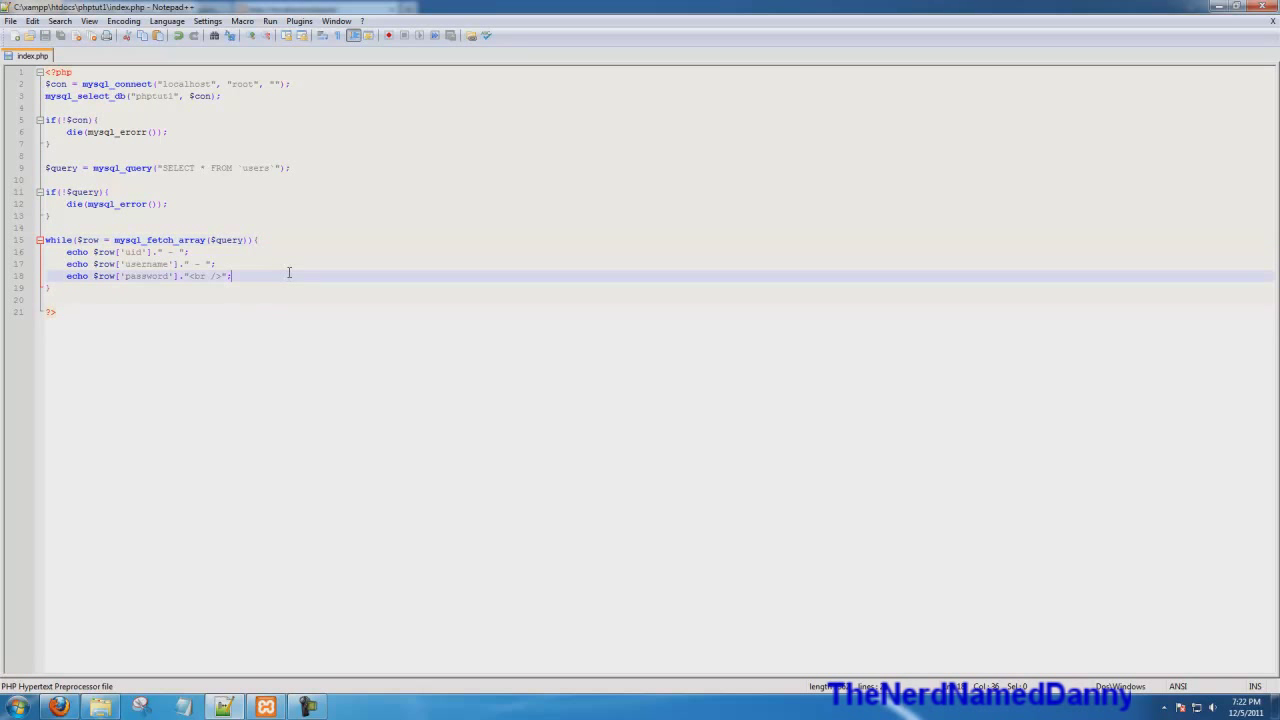
click(287, 288)
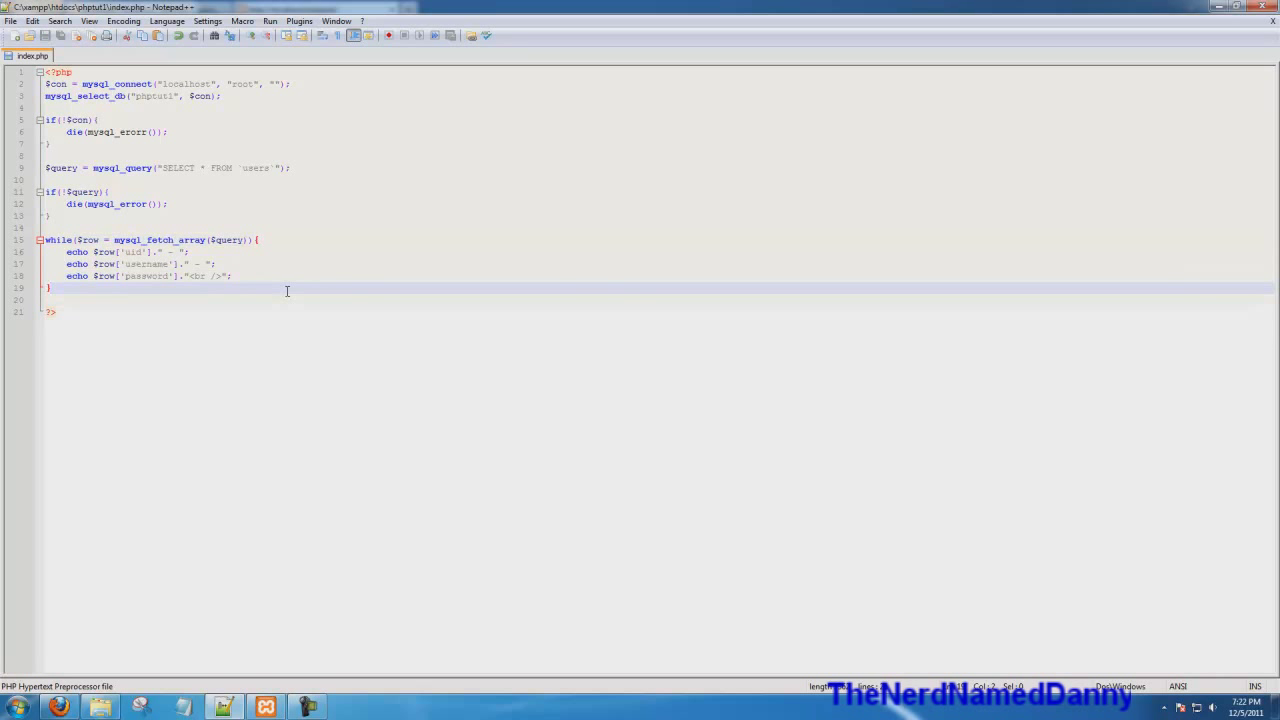